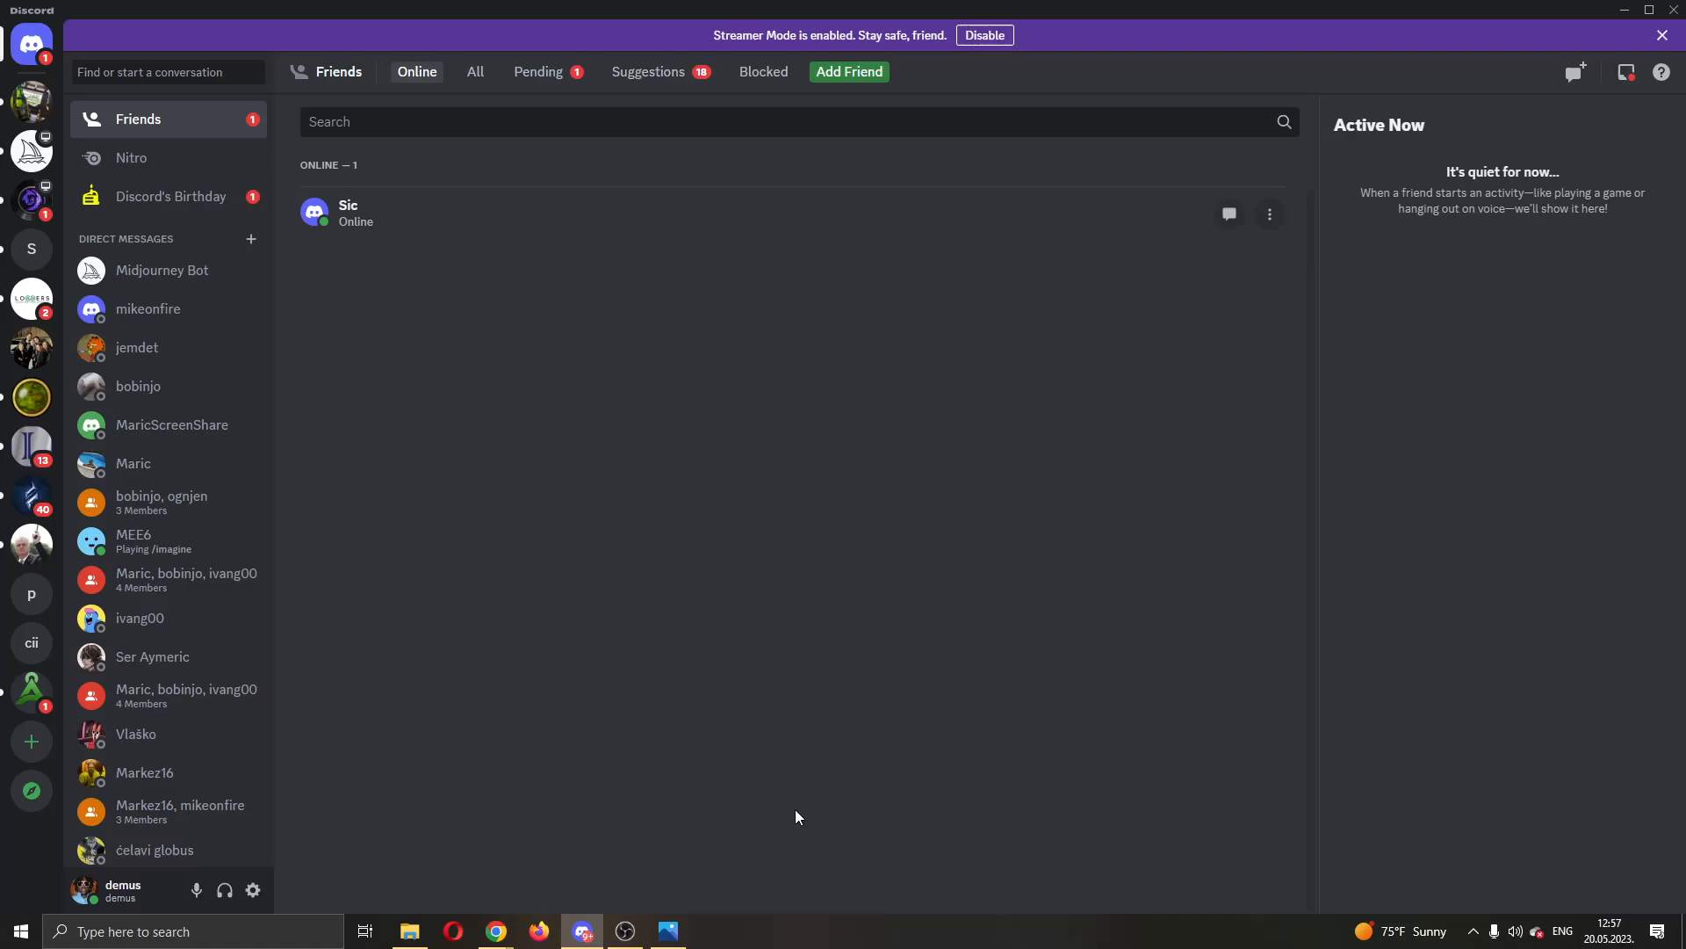
mouse_move(749, 857)
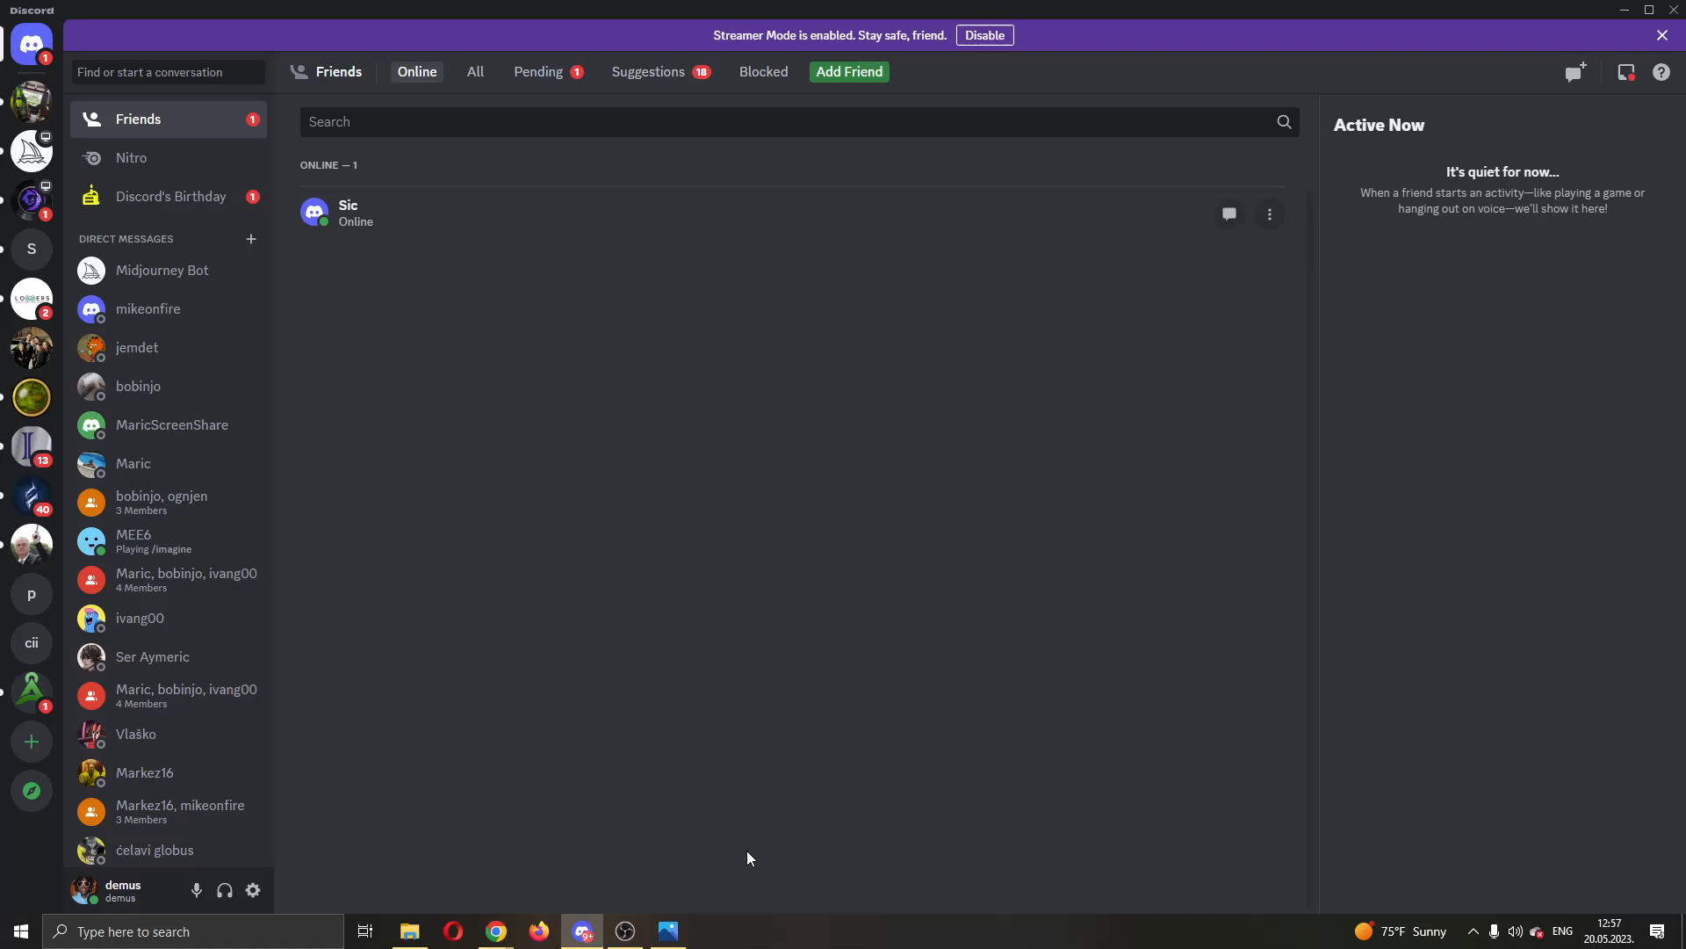
mouse_move(666, 930)
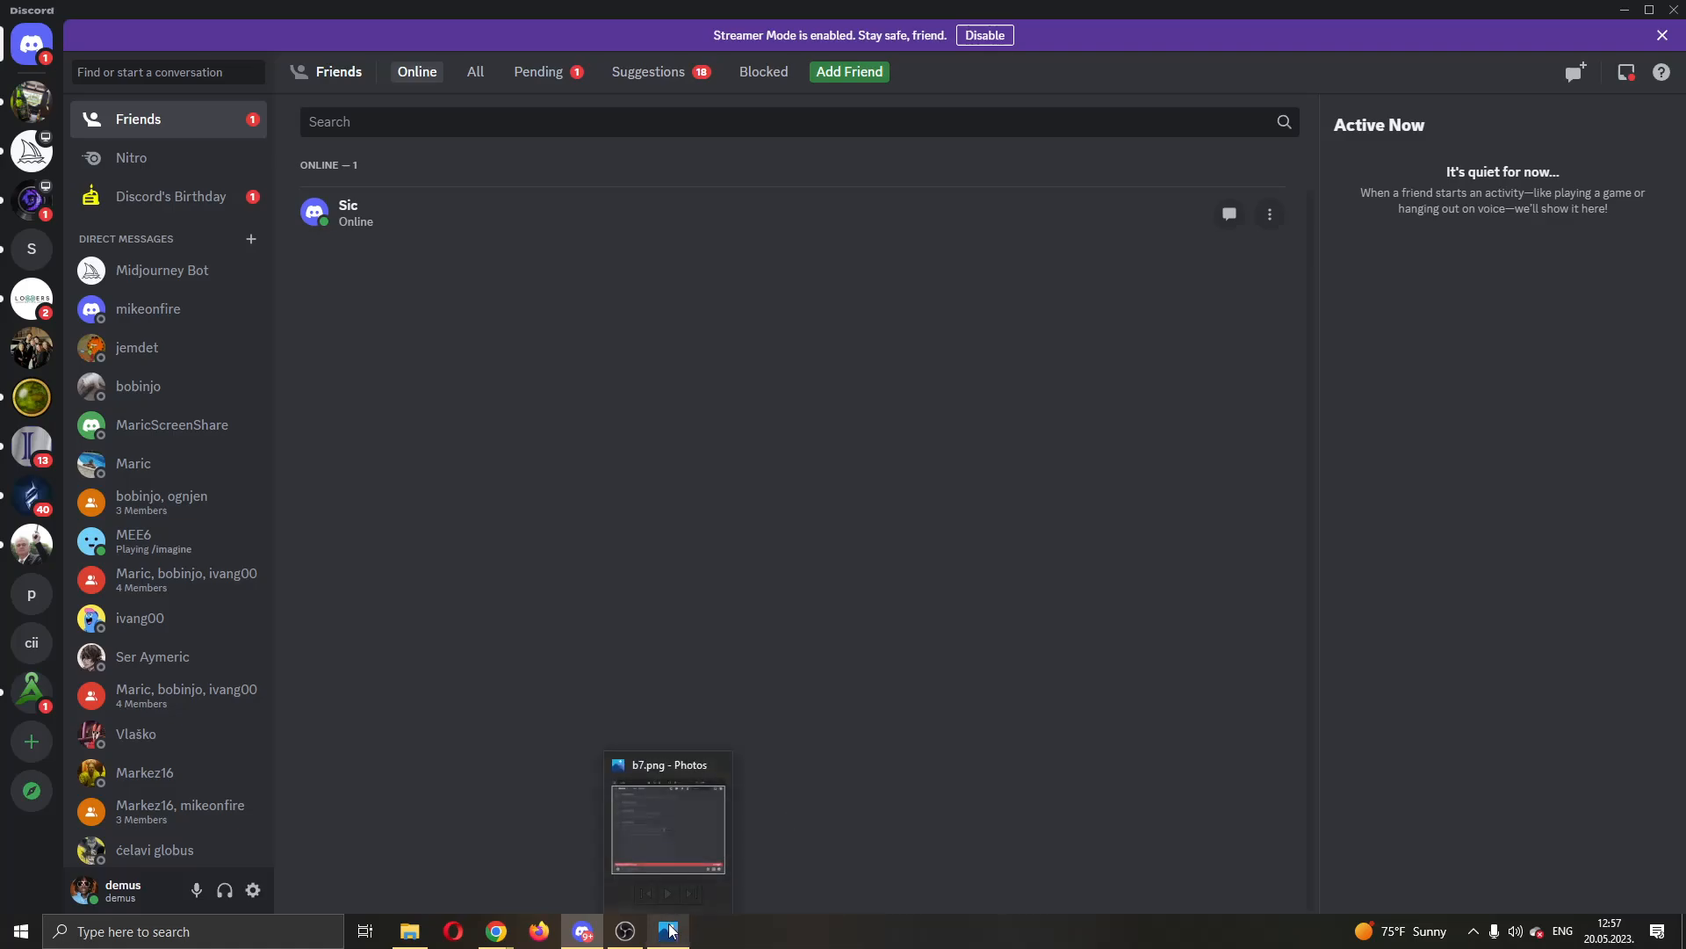
Step: Restore the b7.png screenshot showing the 'Messages Failed To Load' error in Photos
click(667, 829)
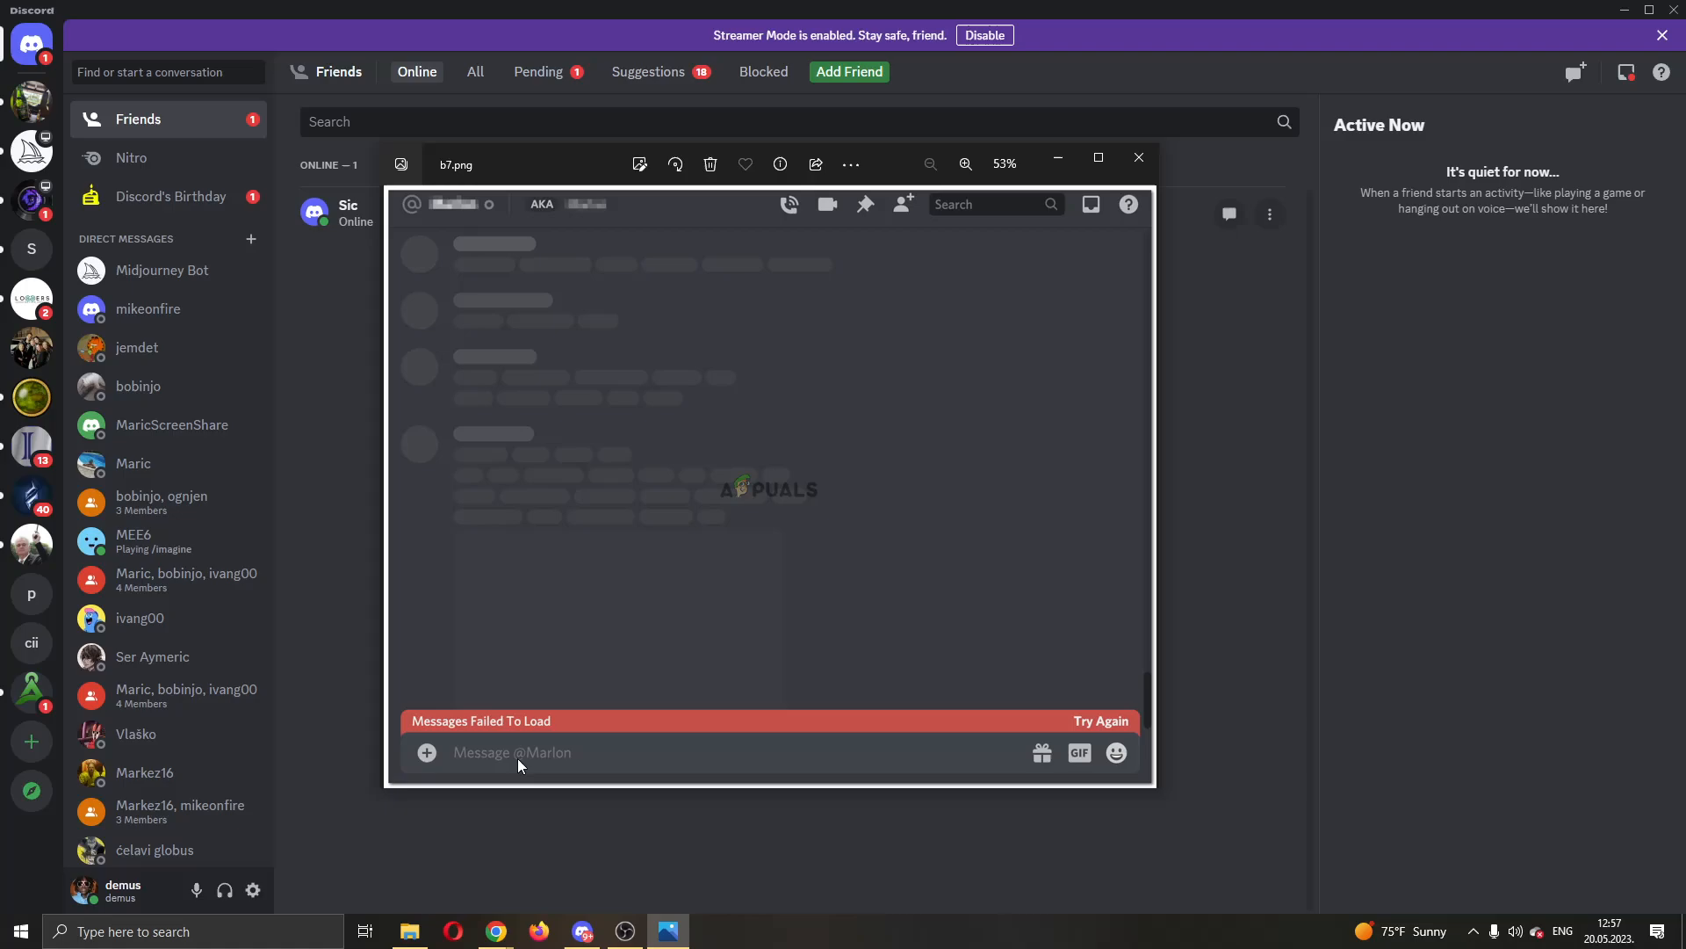
mouse_move(499, 772)
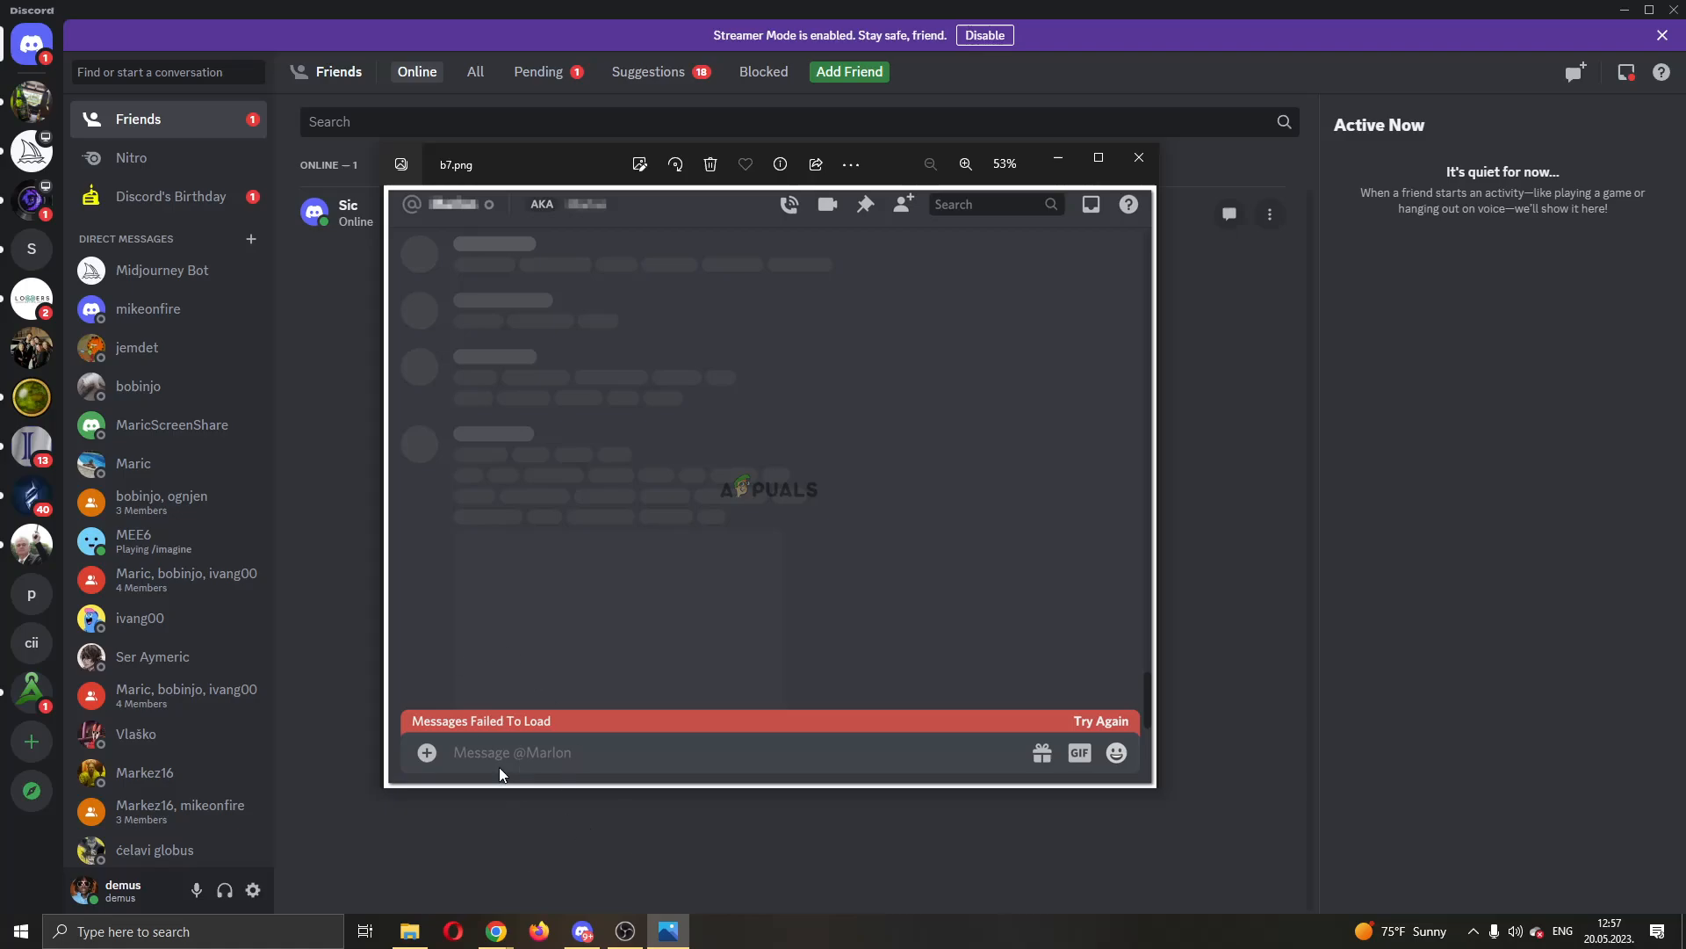
mouse_move(938, 706)
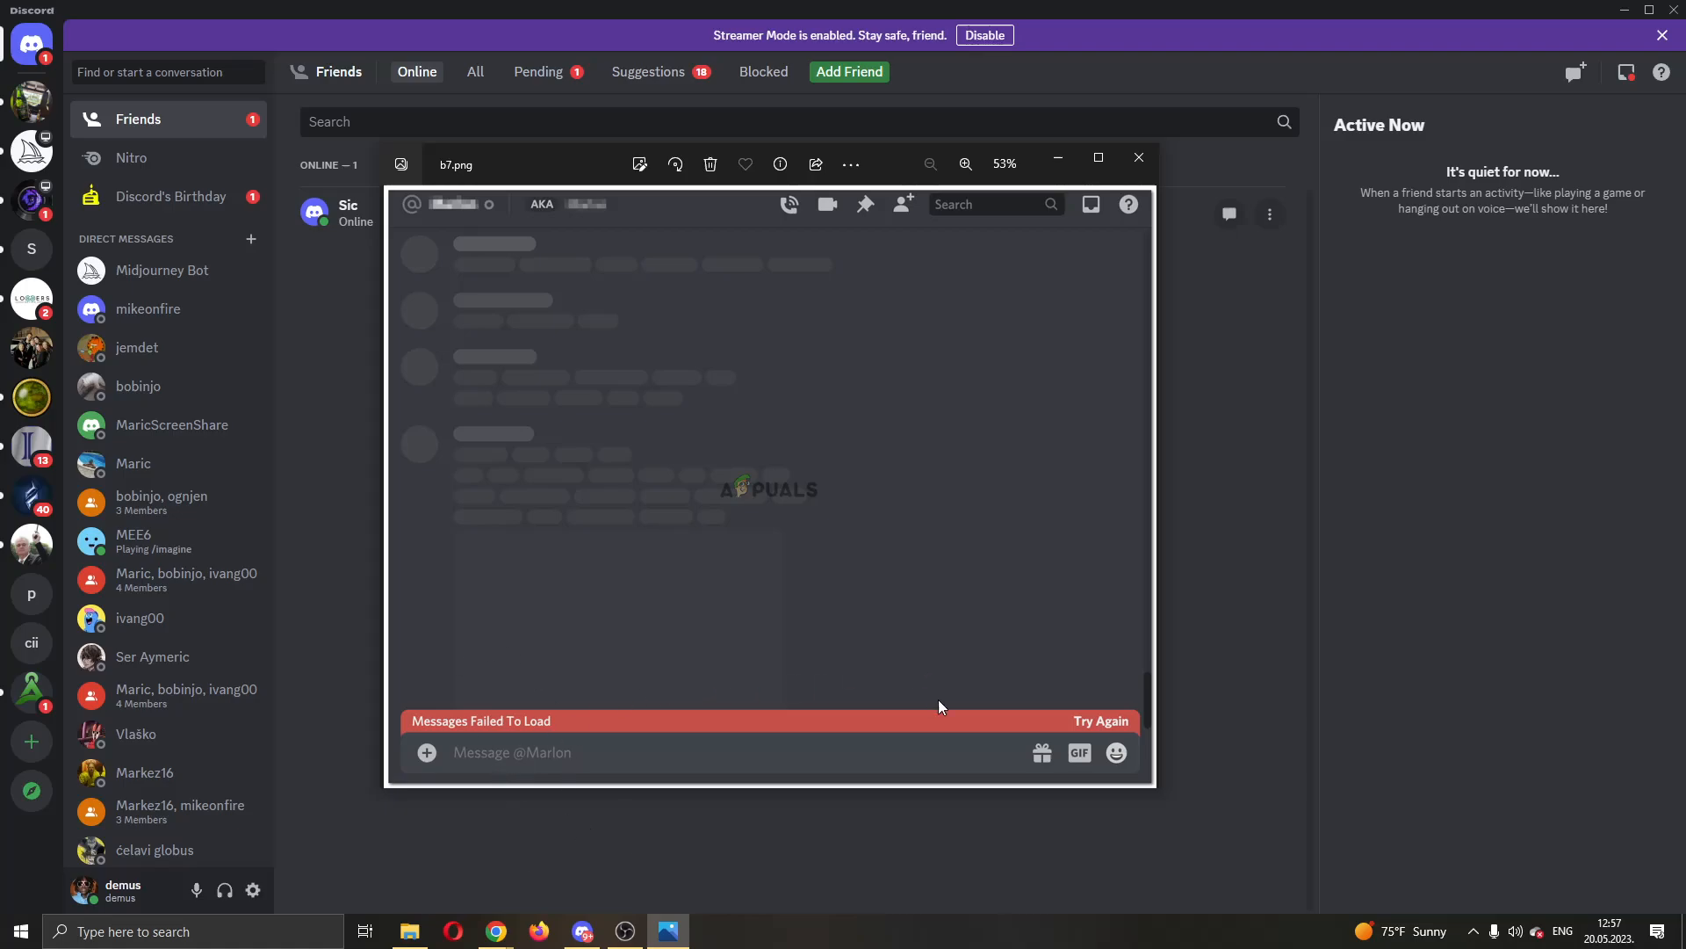
mouse_move(1097, 742)
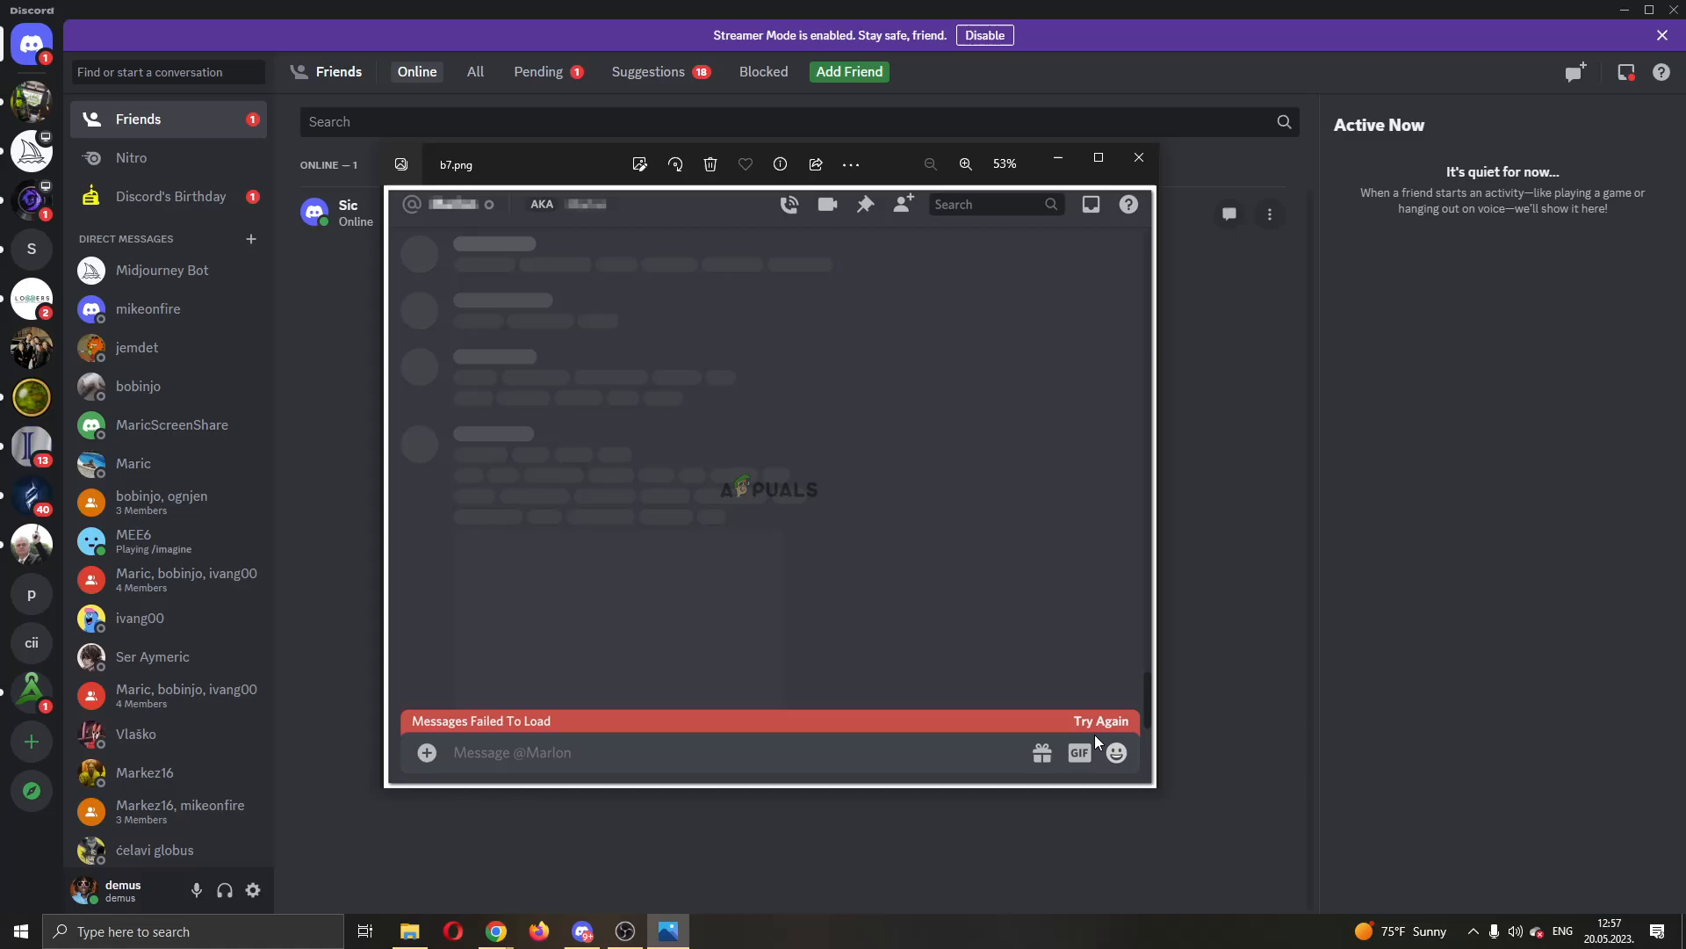
mouse_move(936, 528)
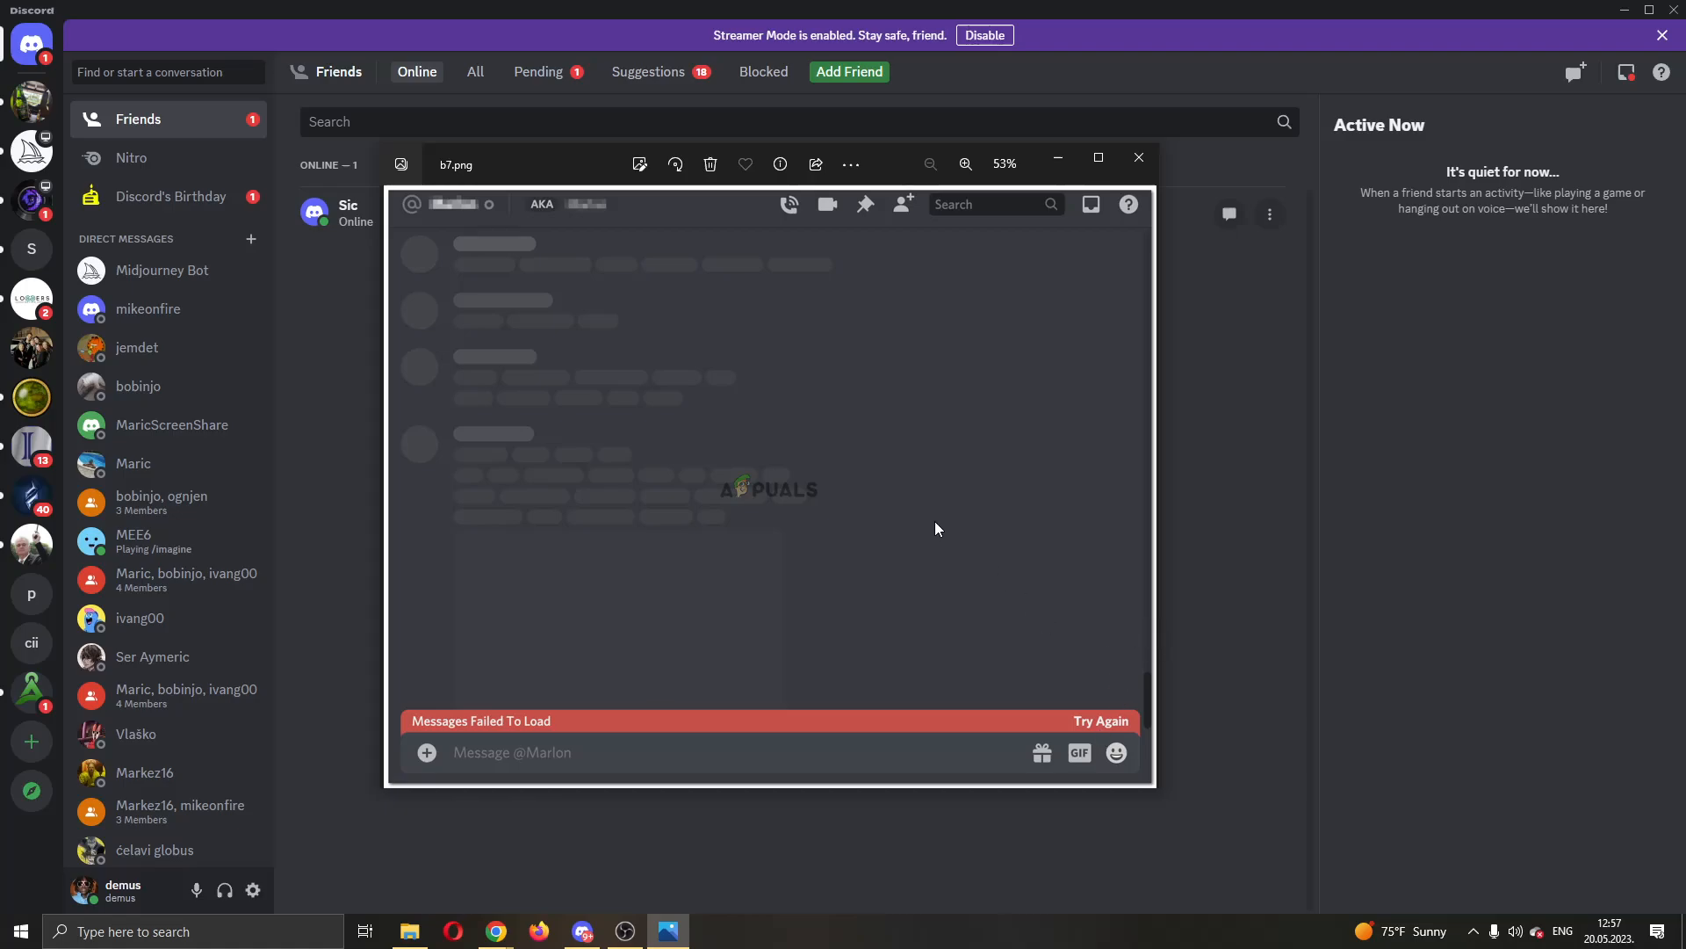
mouse_move(1265, 466)
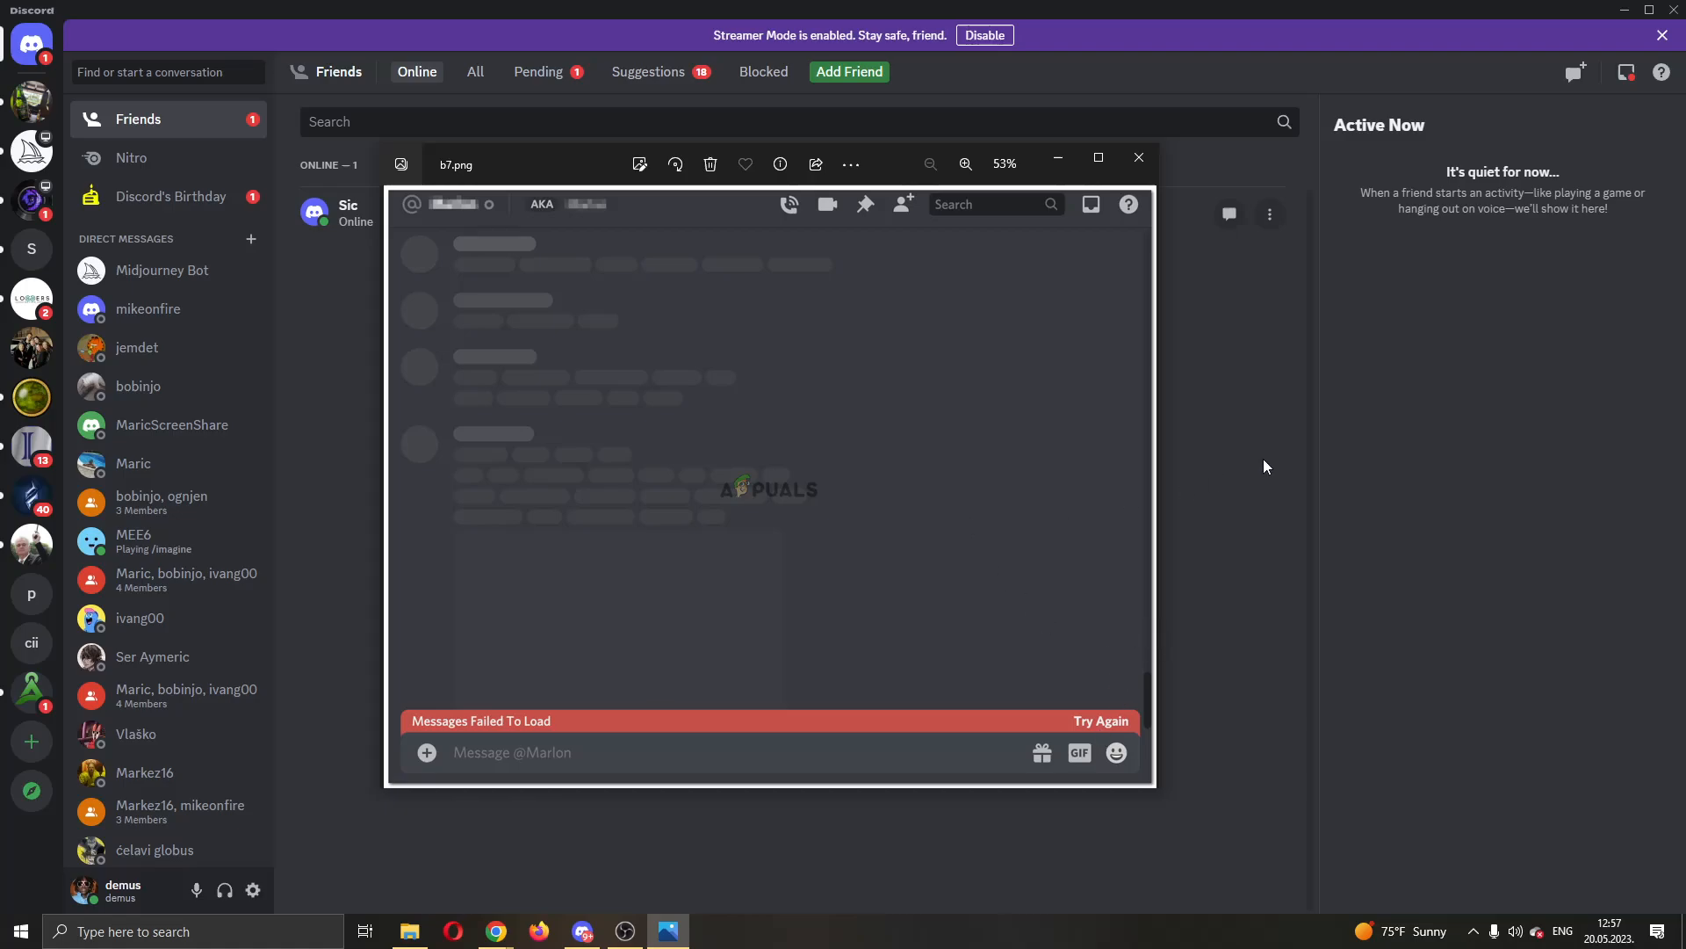
Step: Dismiss the error screenshot to reveal Discord's Friends page with one friend online
click(1138, 158)
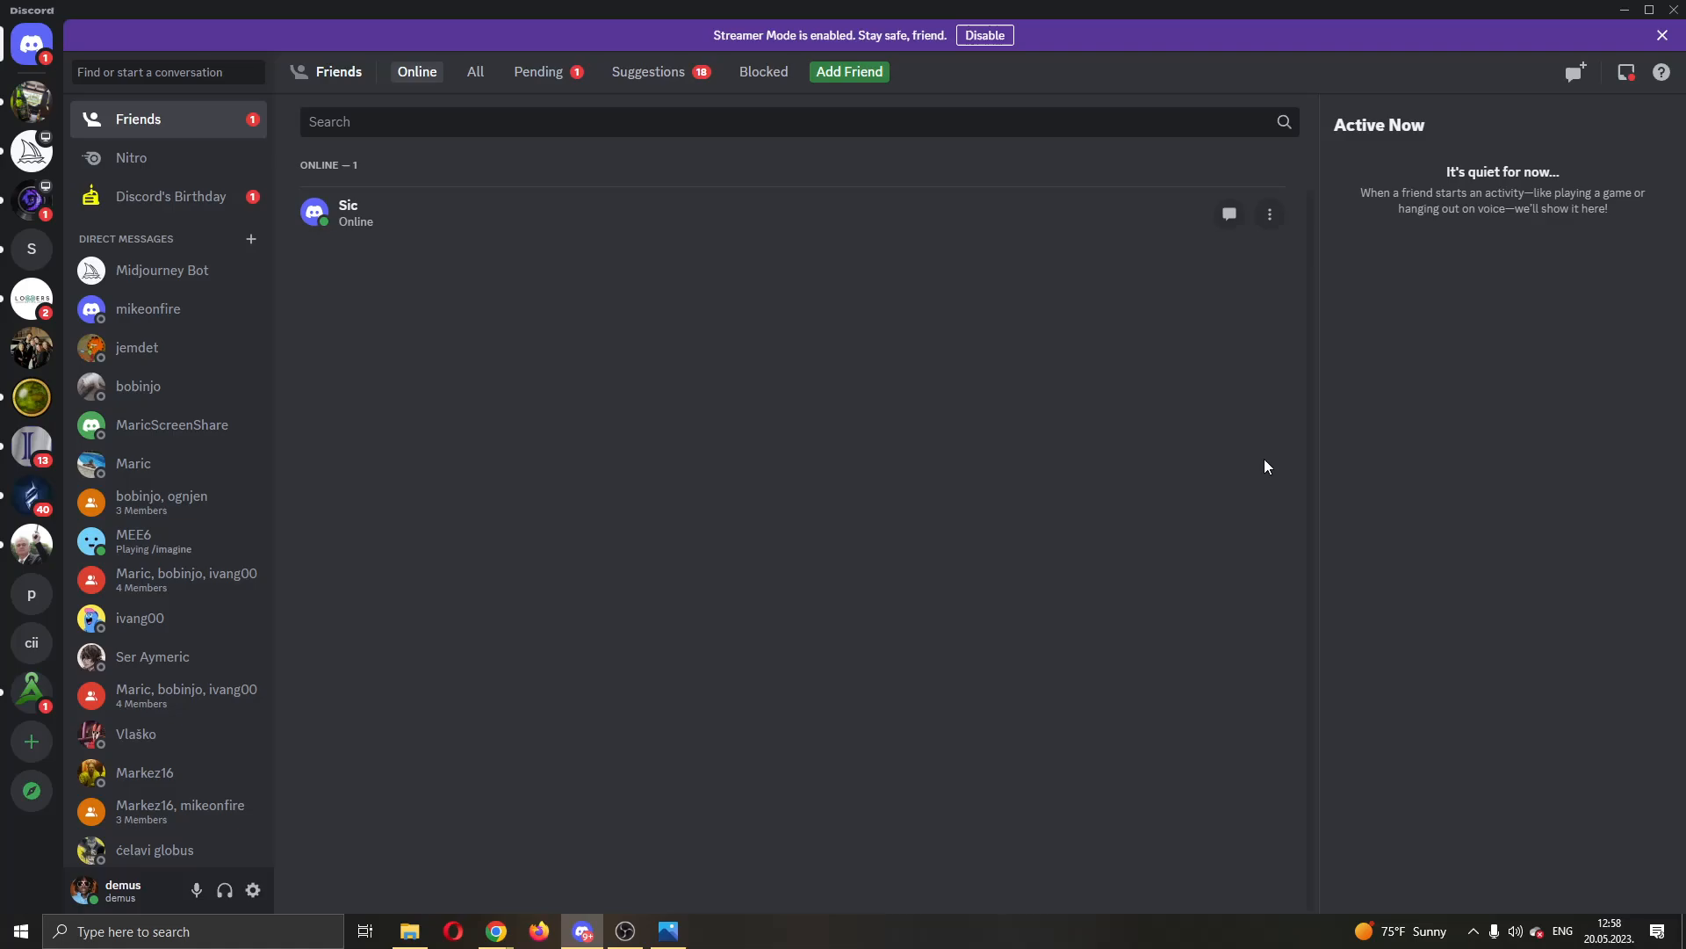
mouse_move(149, 19)
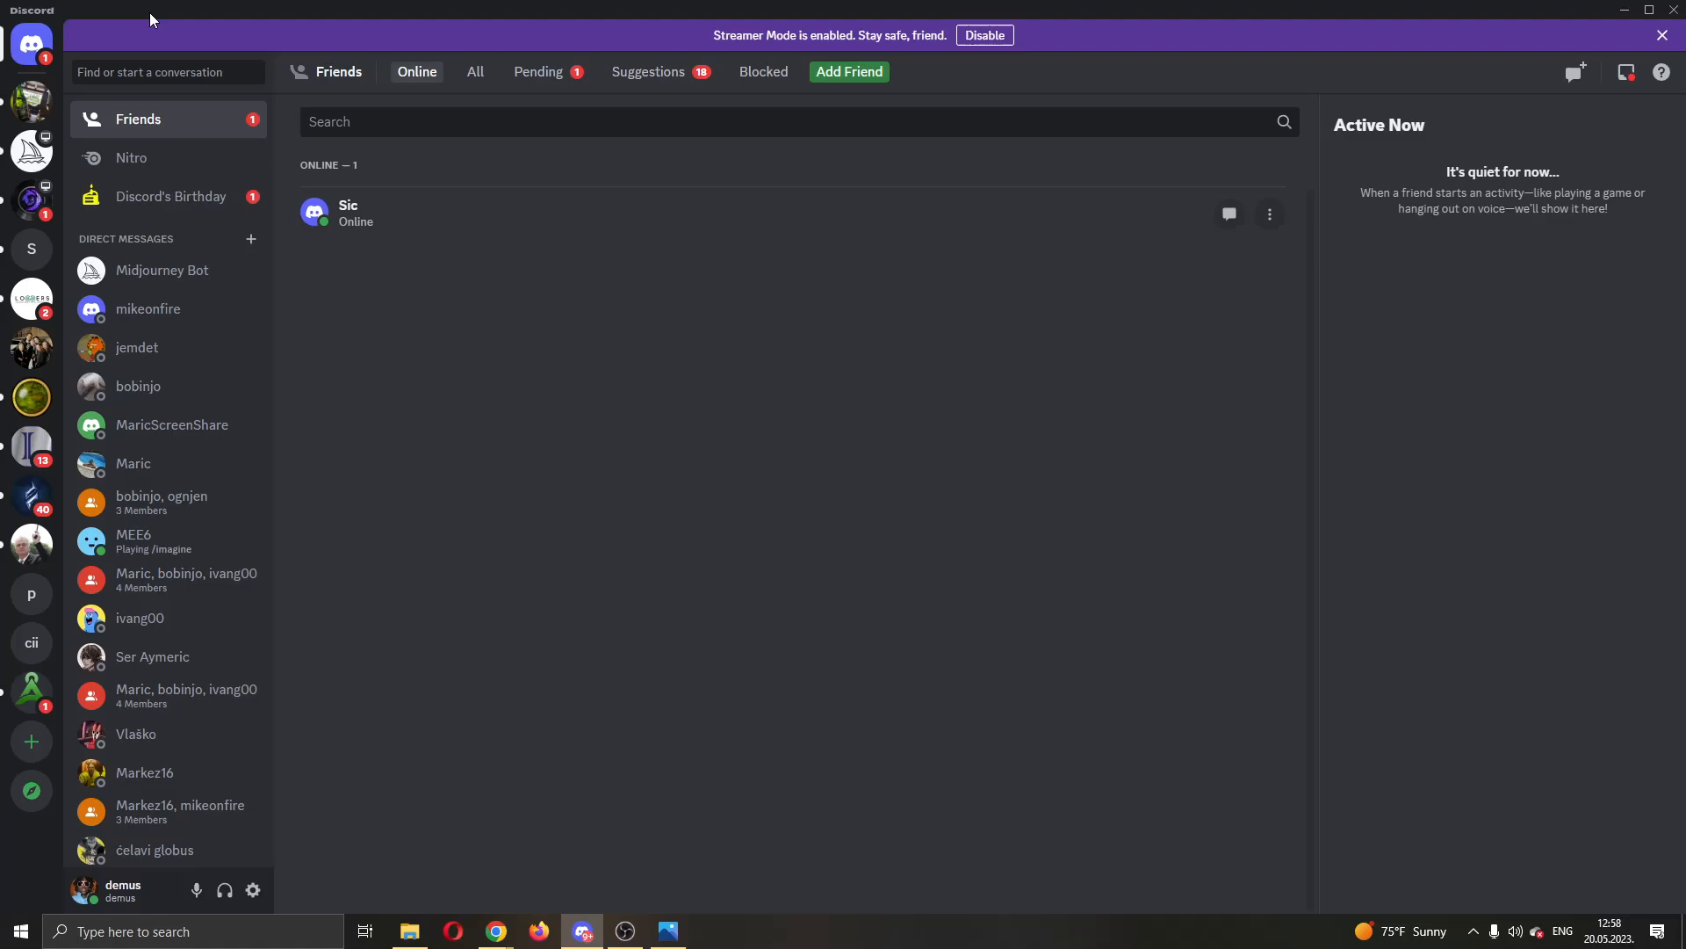
mouse_move(960, 335)
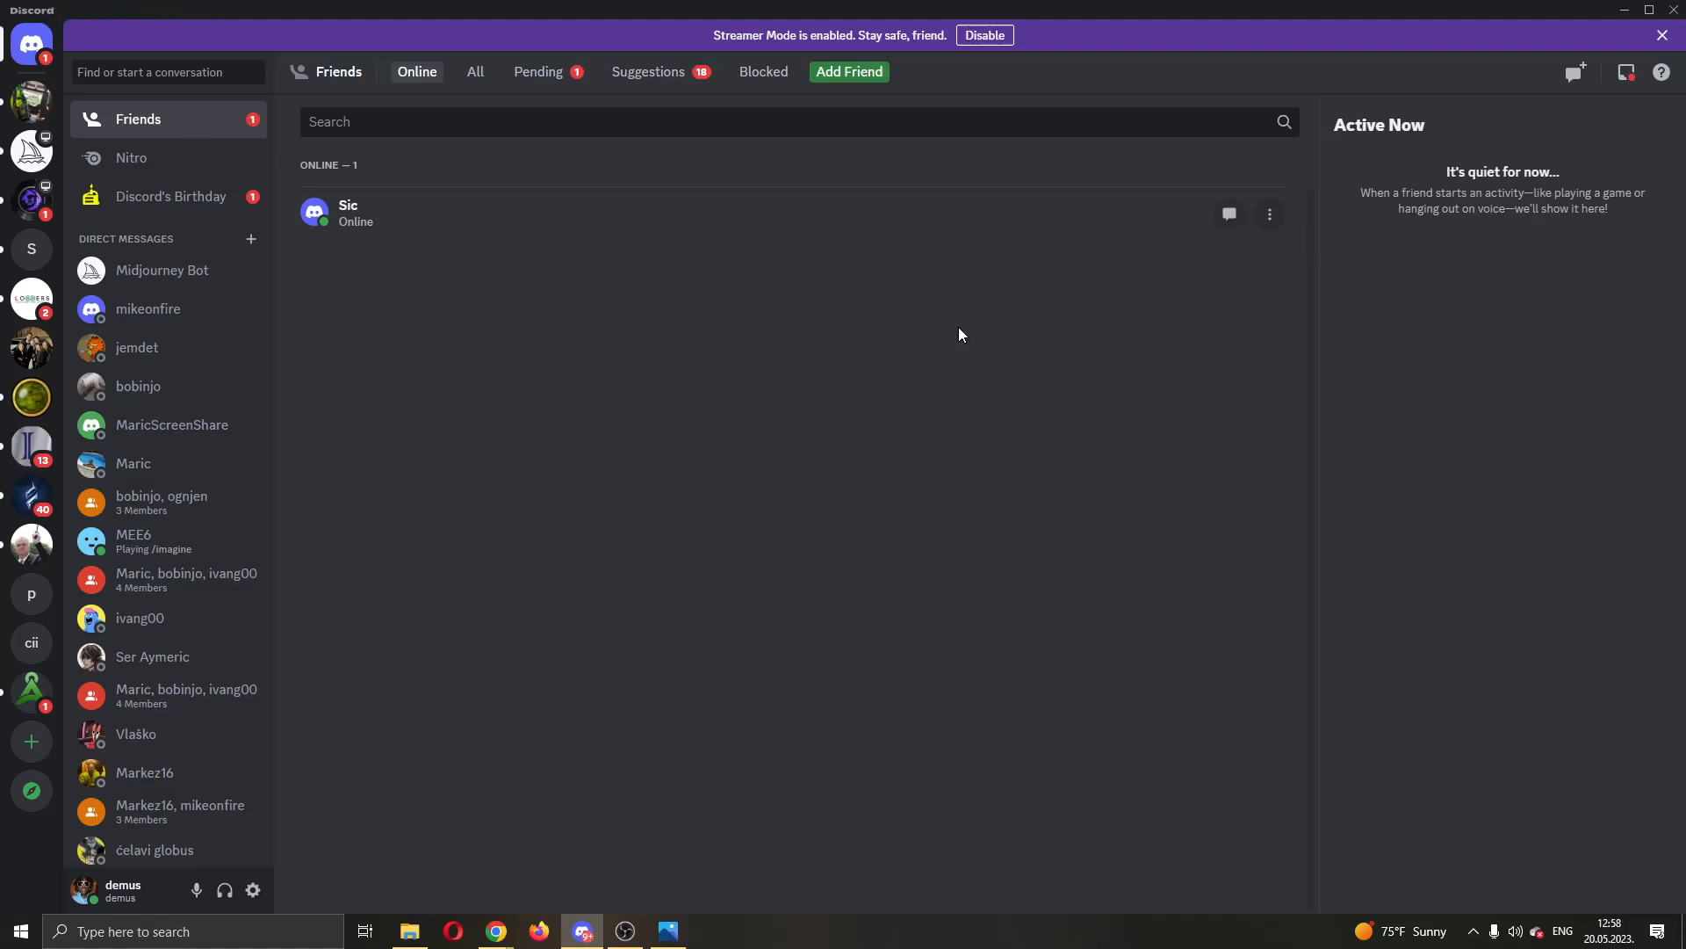
mouse_move(929, 389)
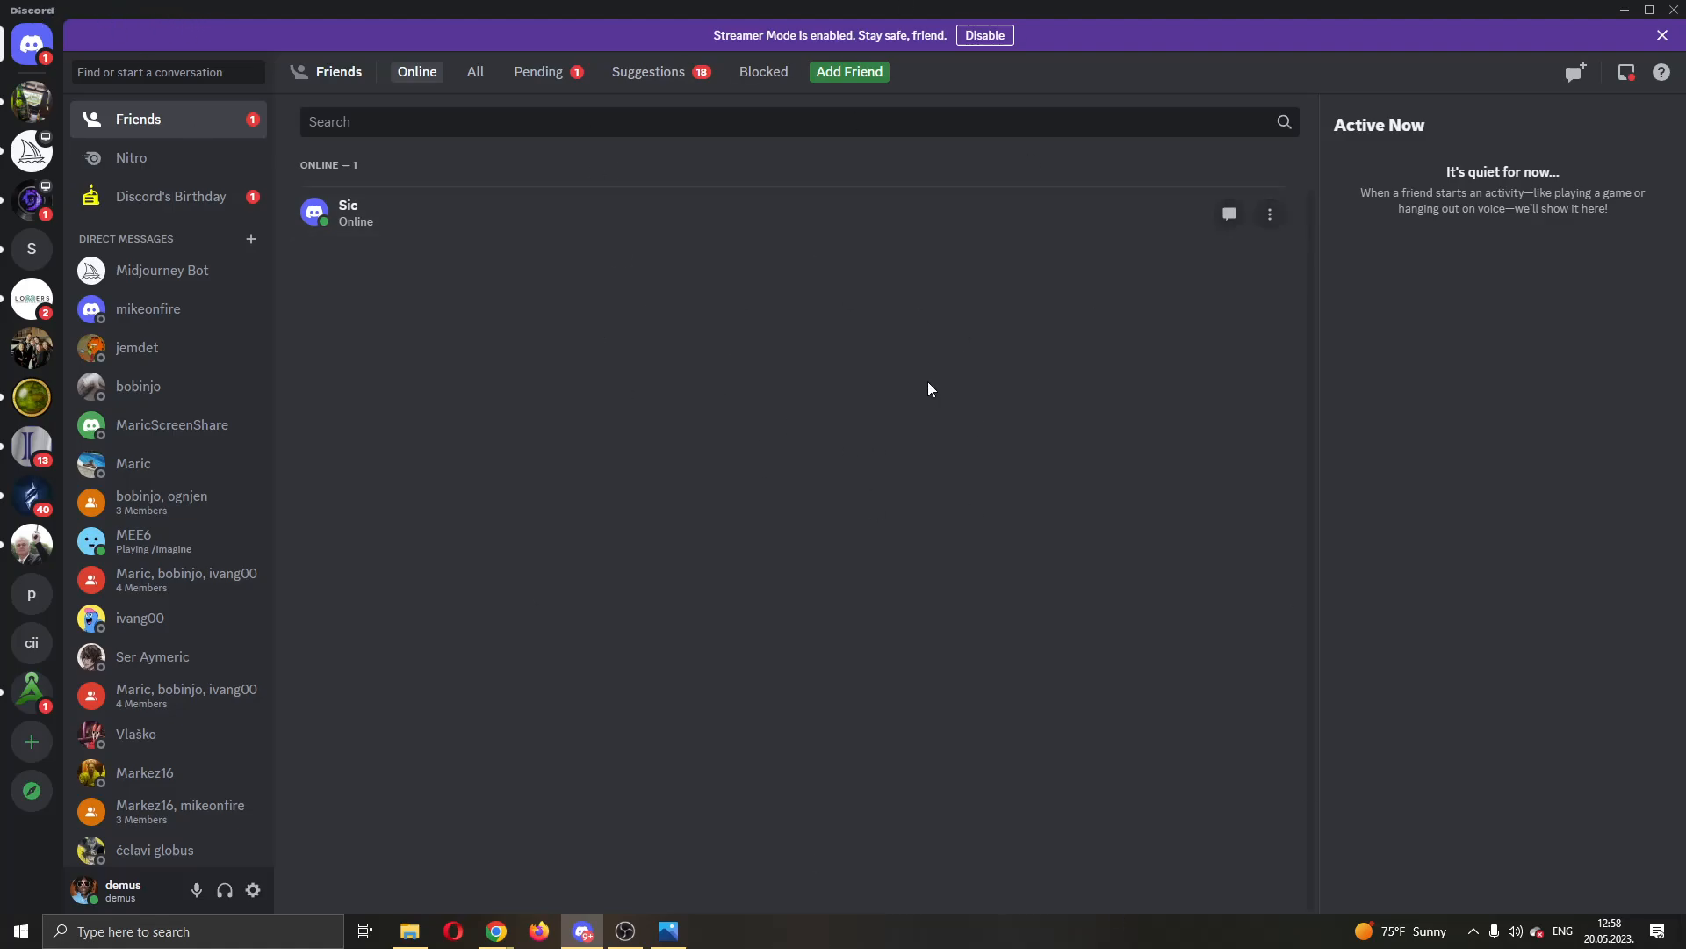
mouse_move(838, 712)
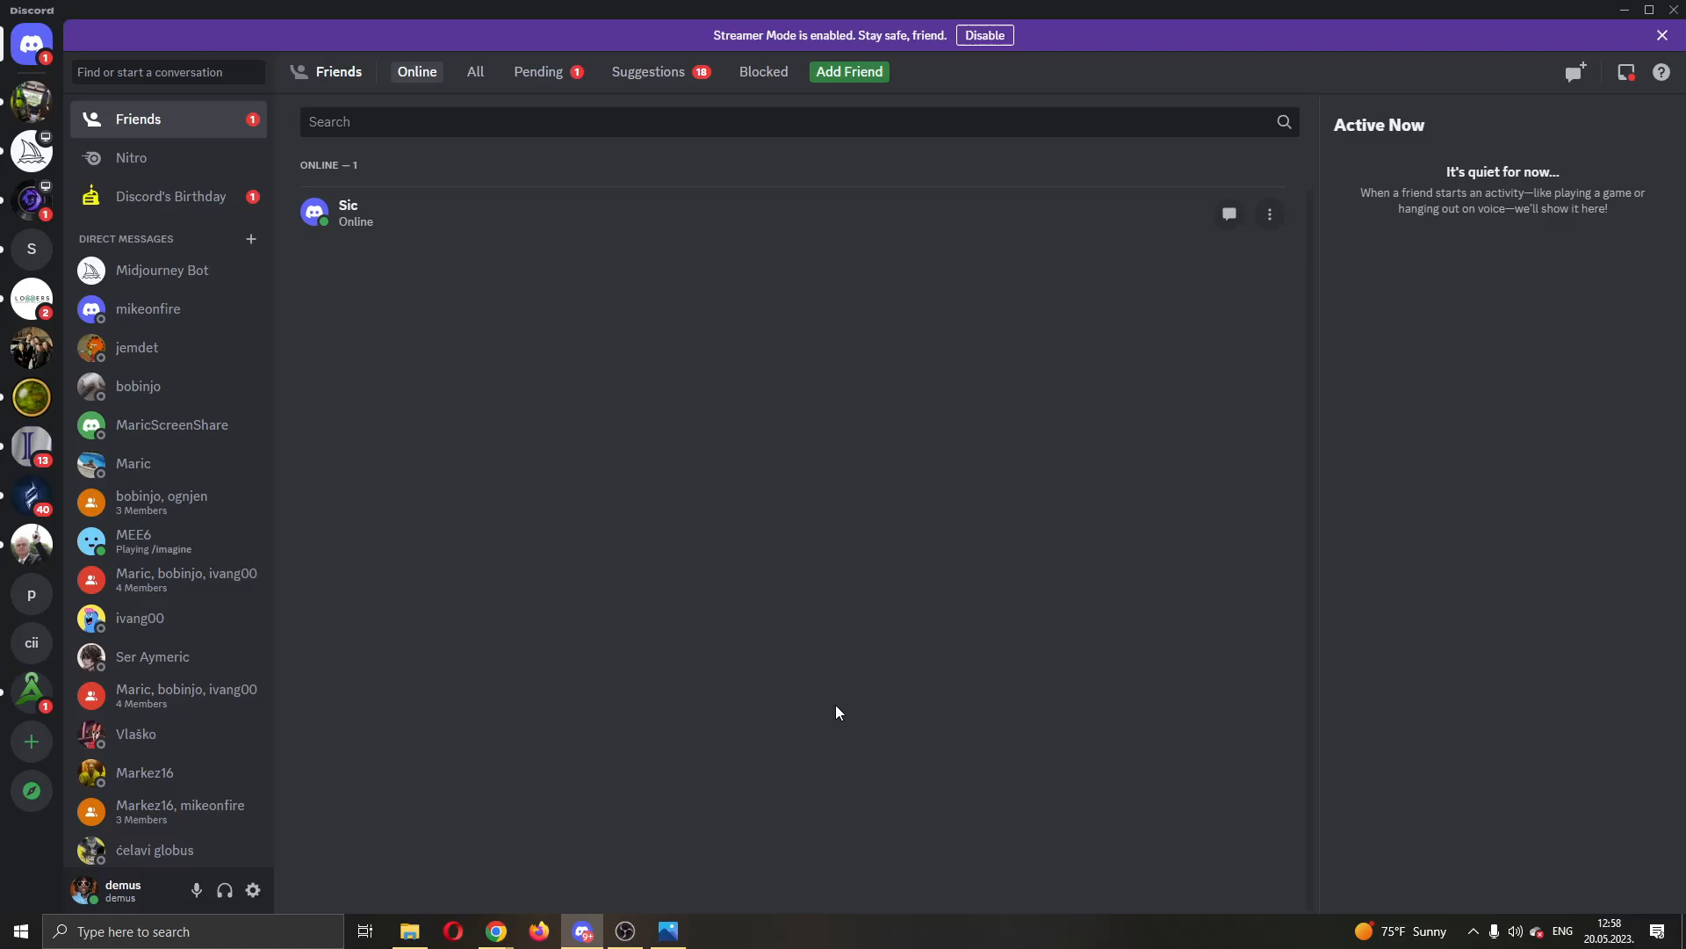
mouse_move(177, 196)
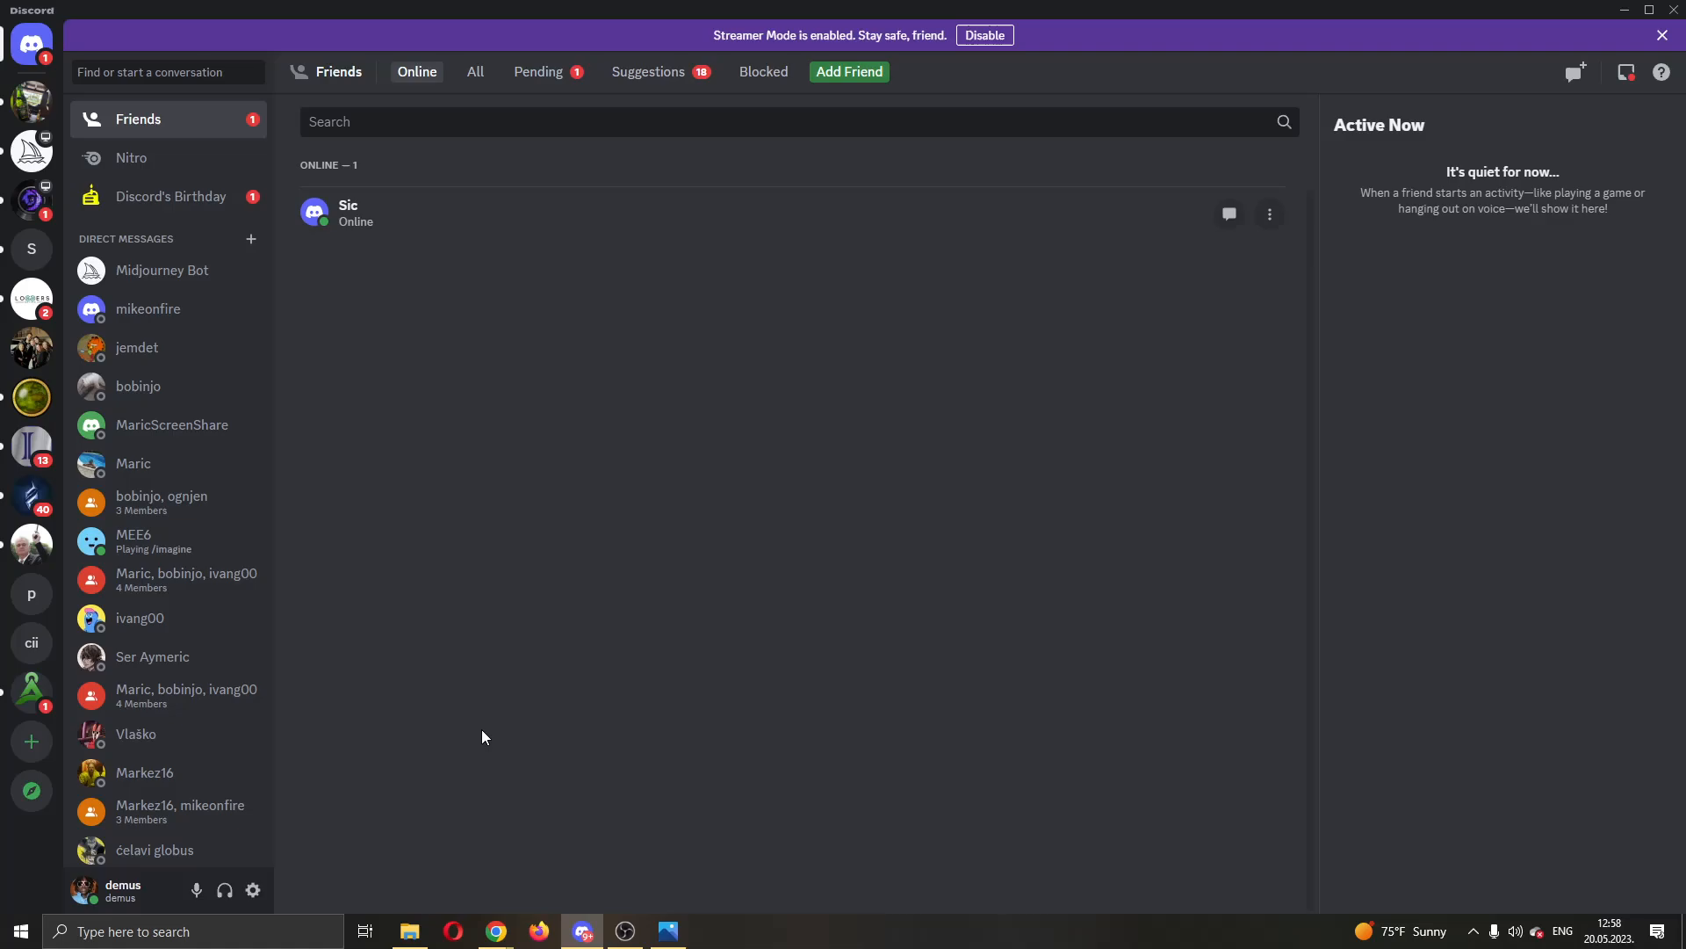
mouse_move(844, 771)
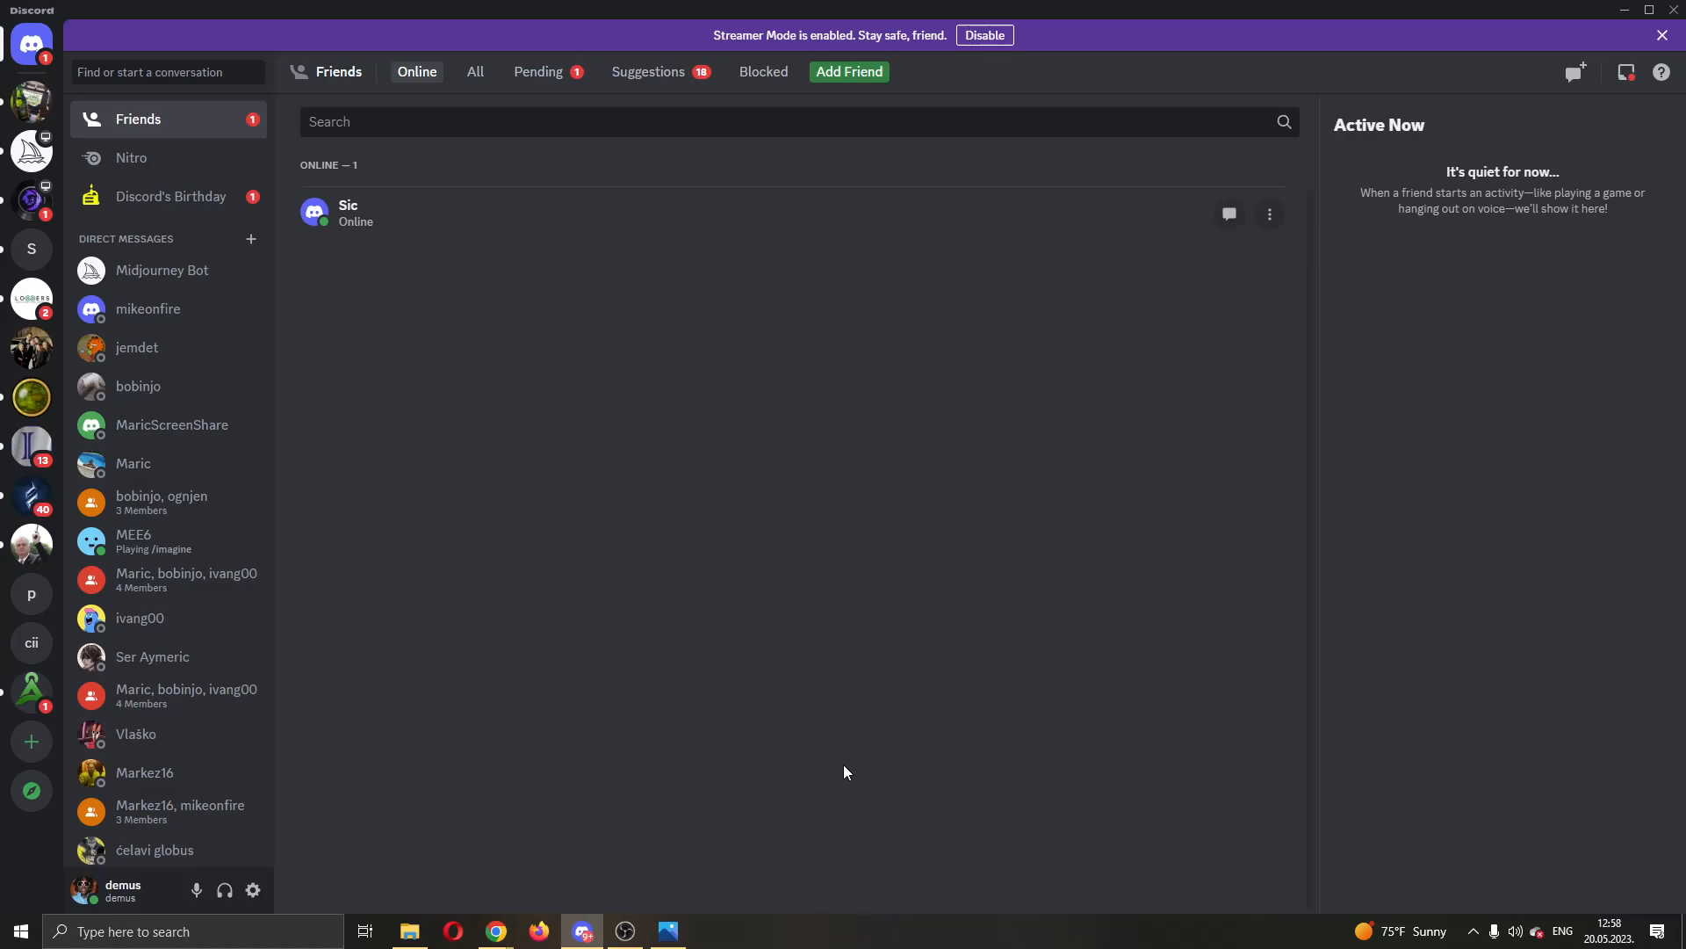
mouse_move(31, 249)
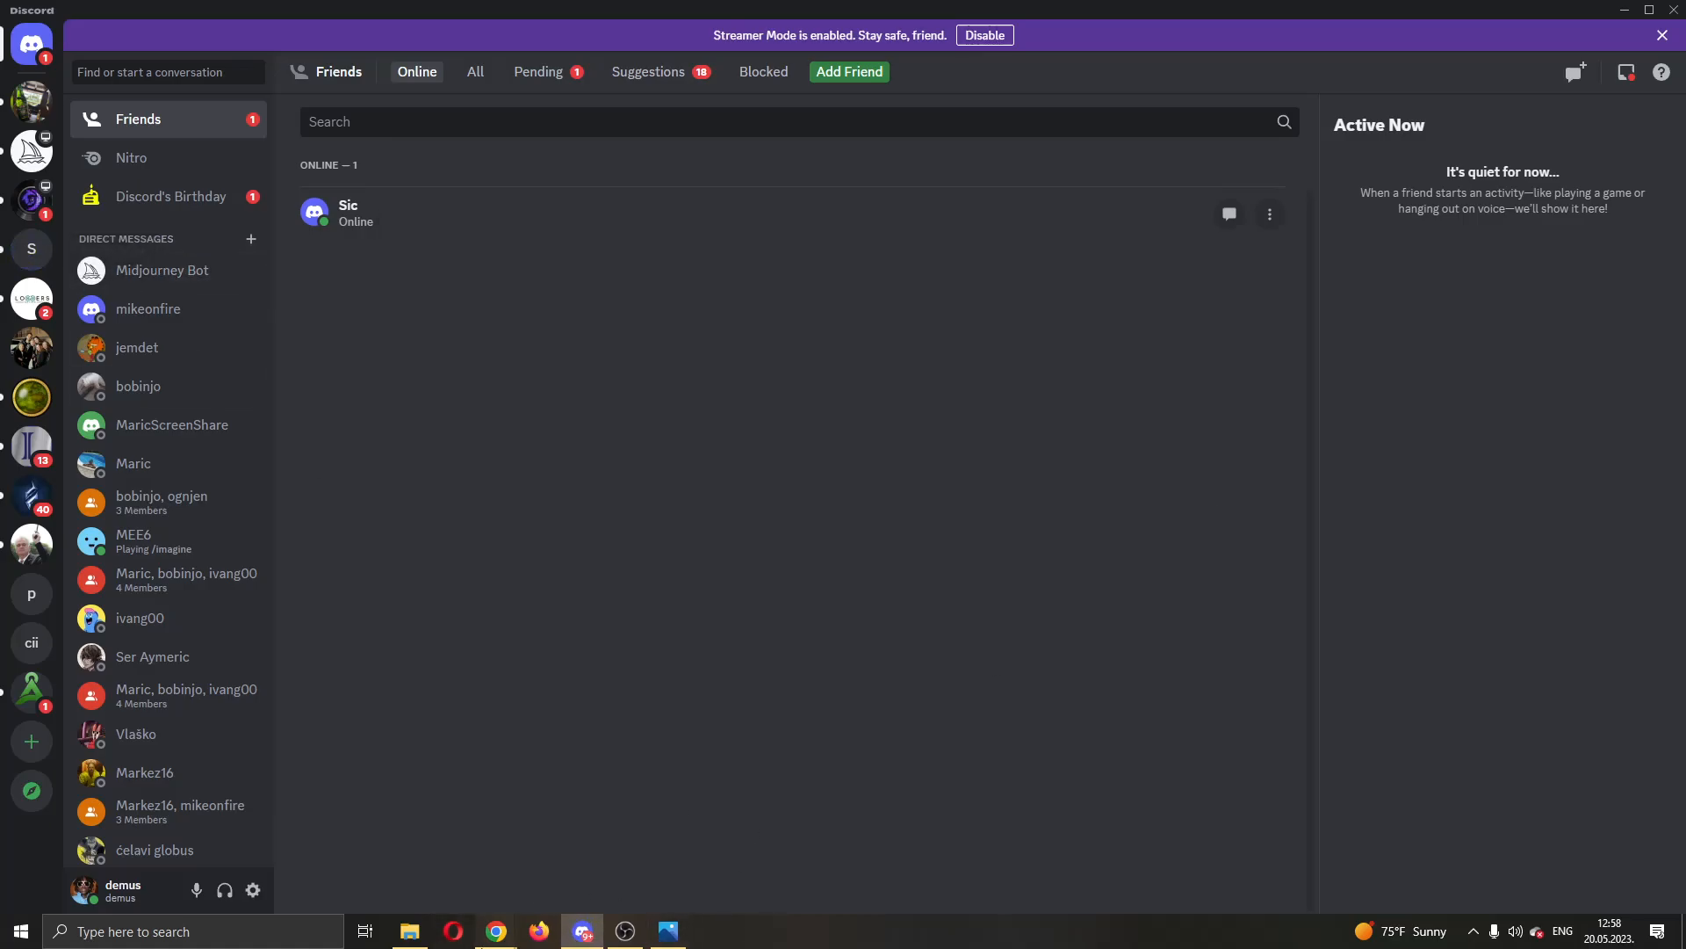
Step: Scroll the Beebom fix guide down to method 3, 'Try Switching Text Channels'
click(493, 930)
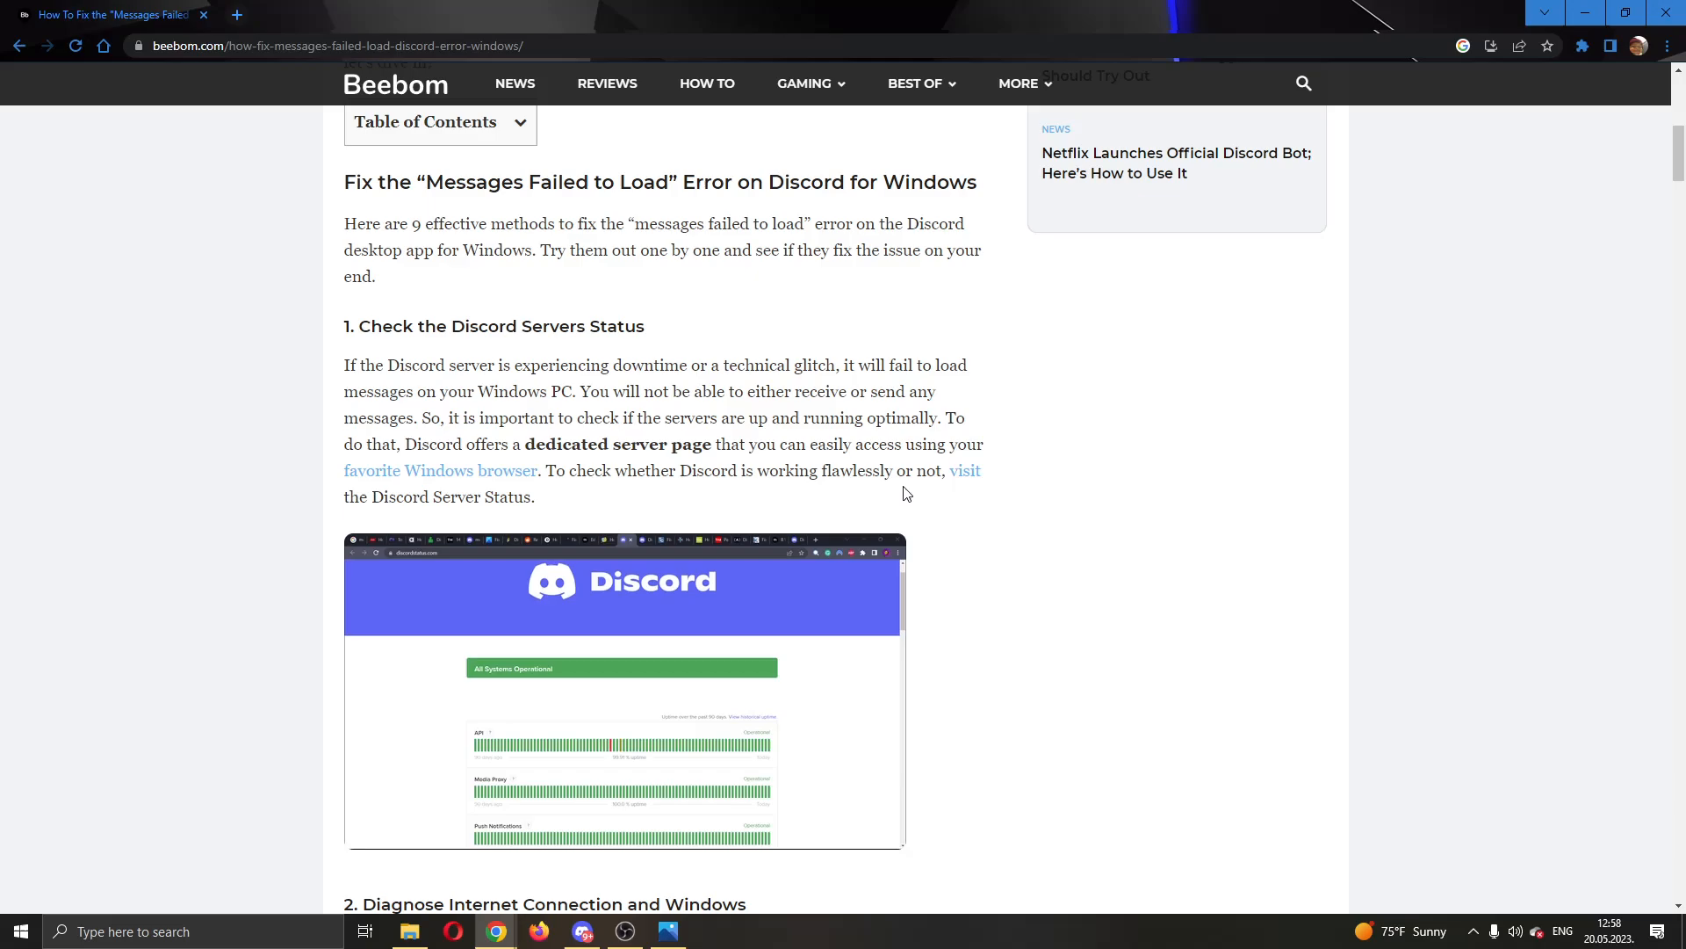
mouse_move(494, 327)
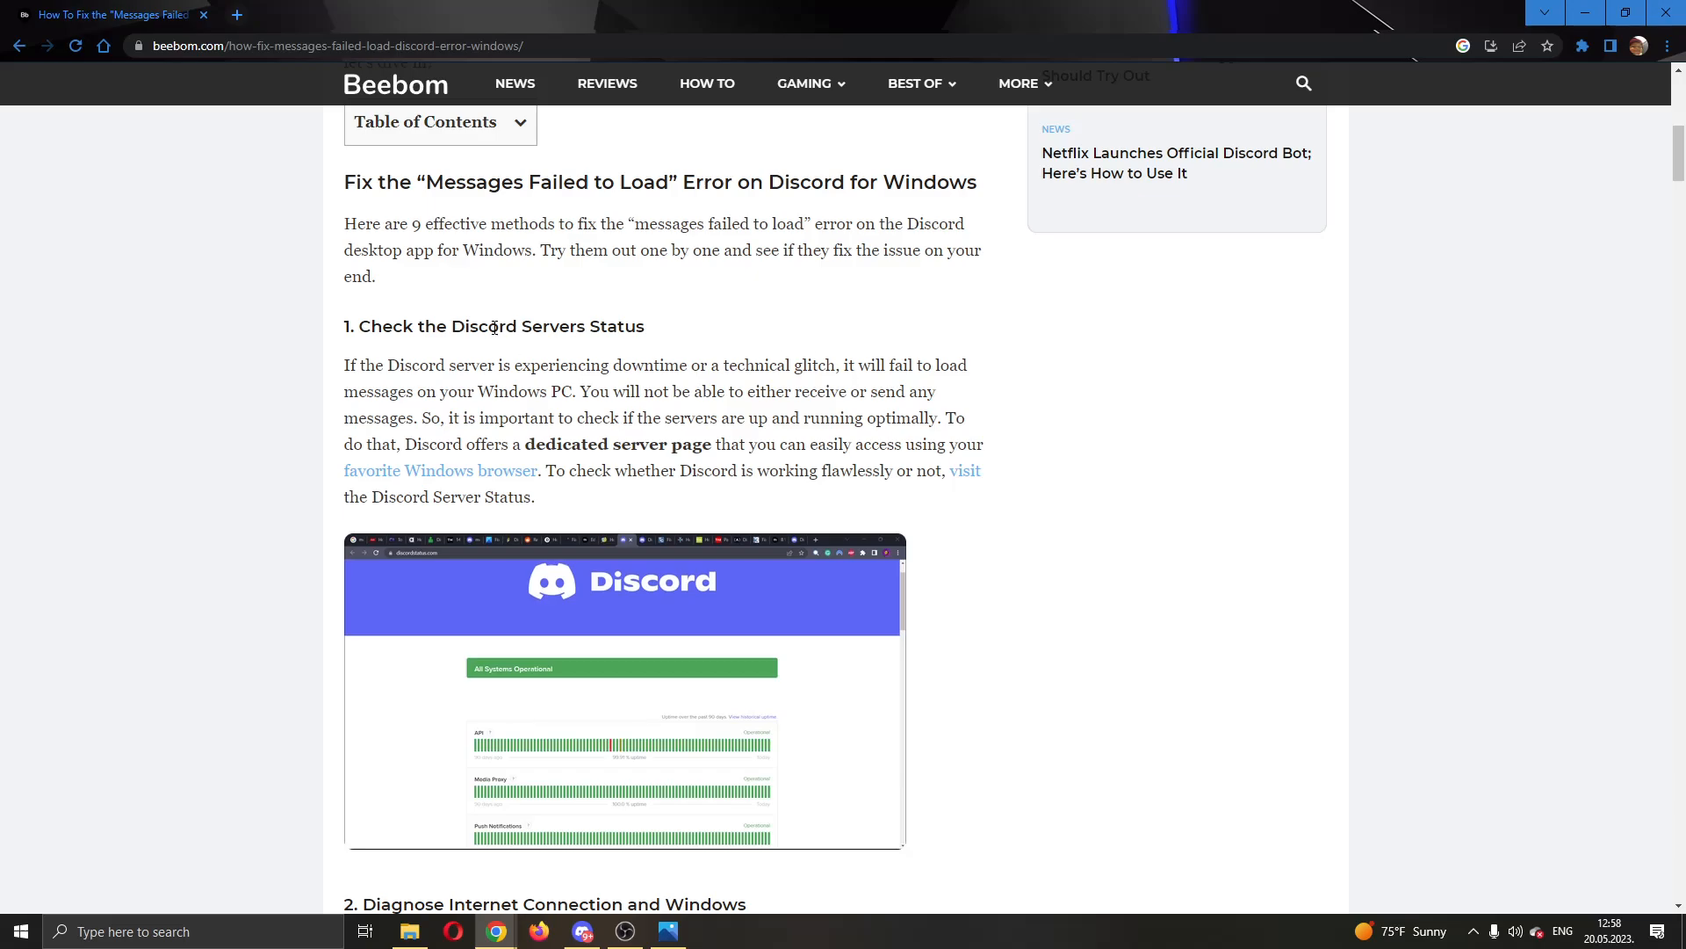
mouse_move(377, 533)
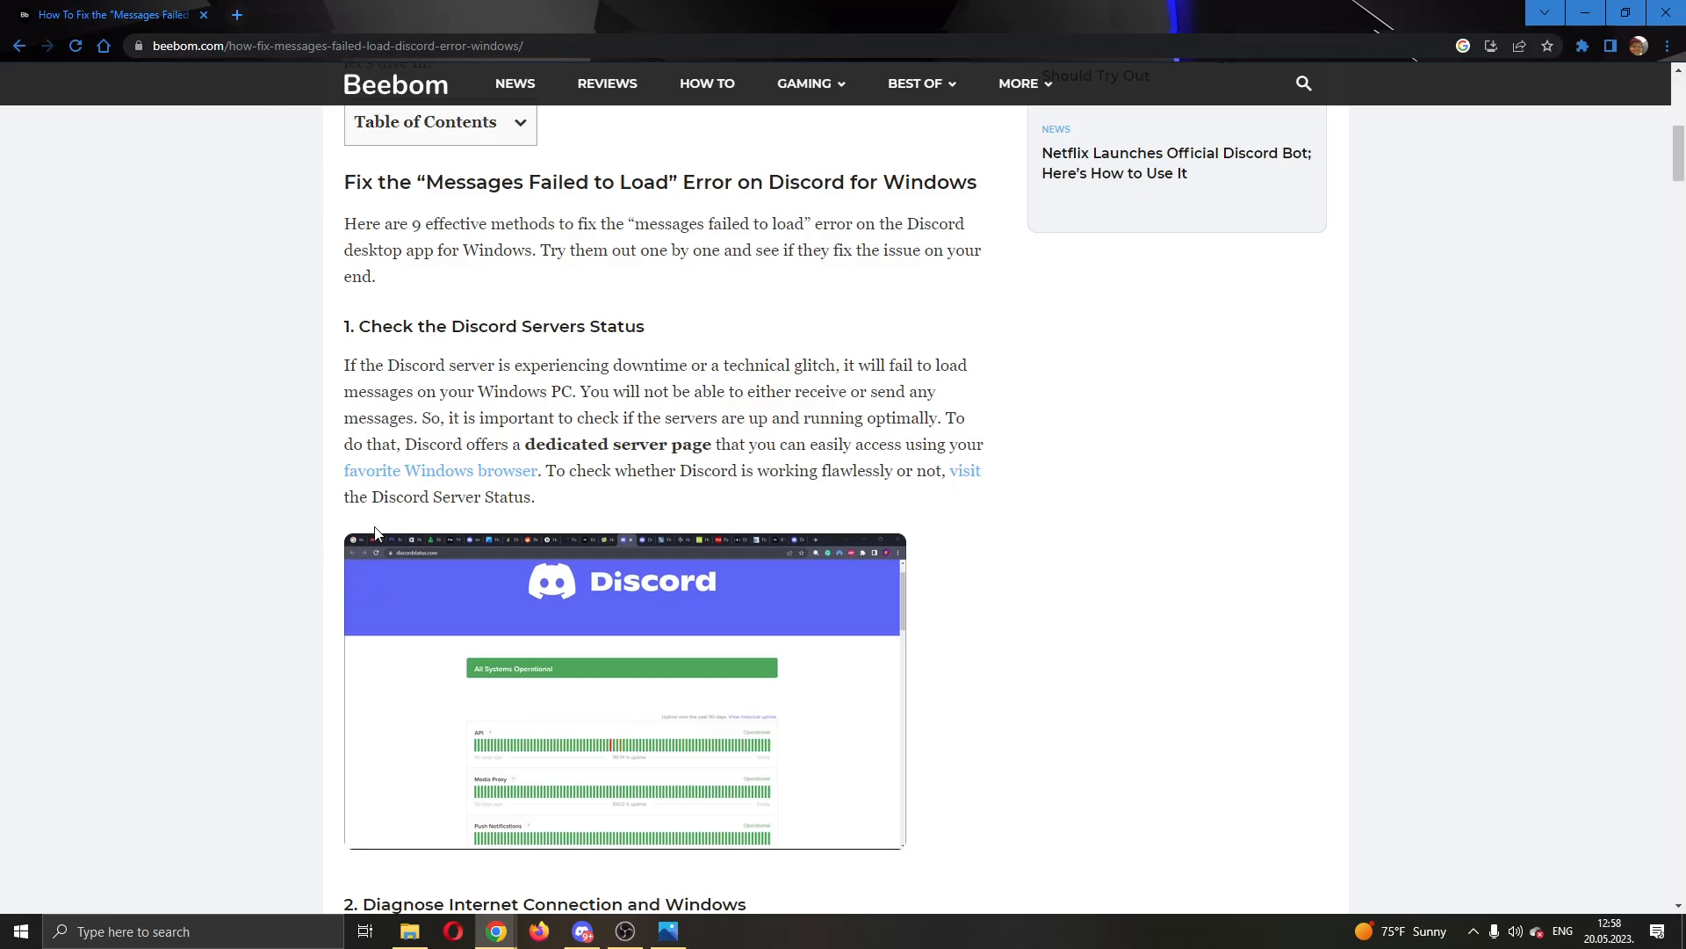
mouse_move(1629, 331)
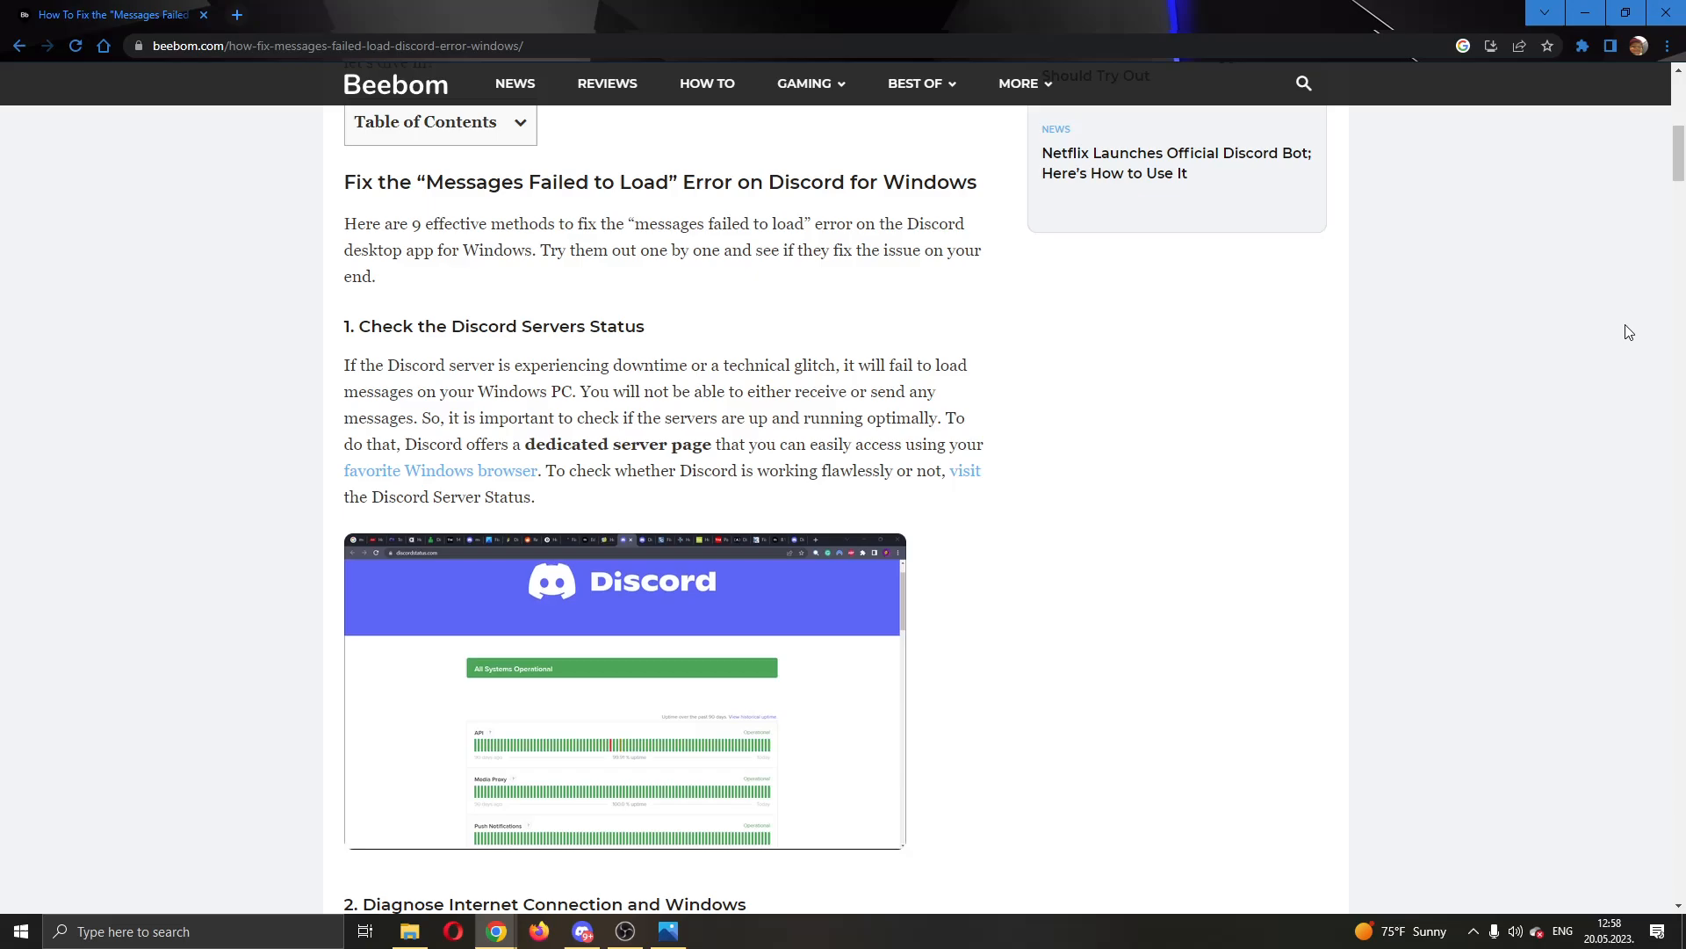
scroll(down, 3)
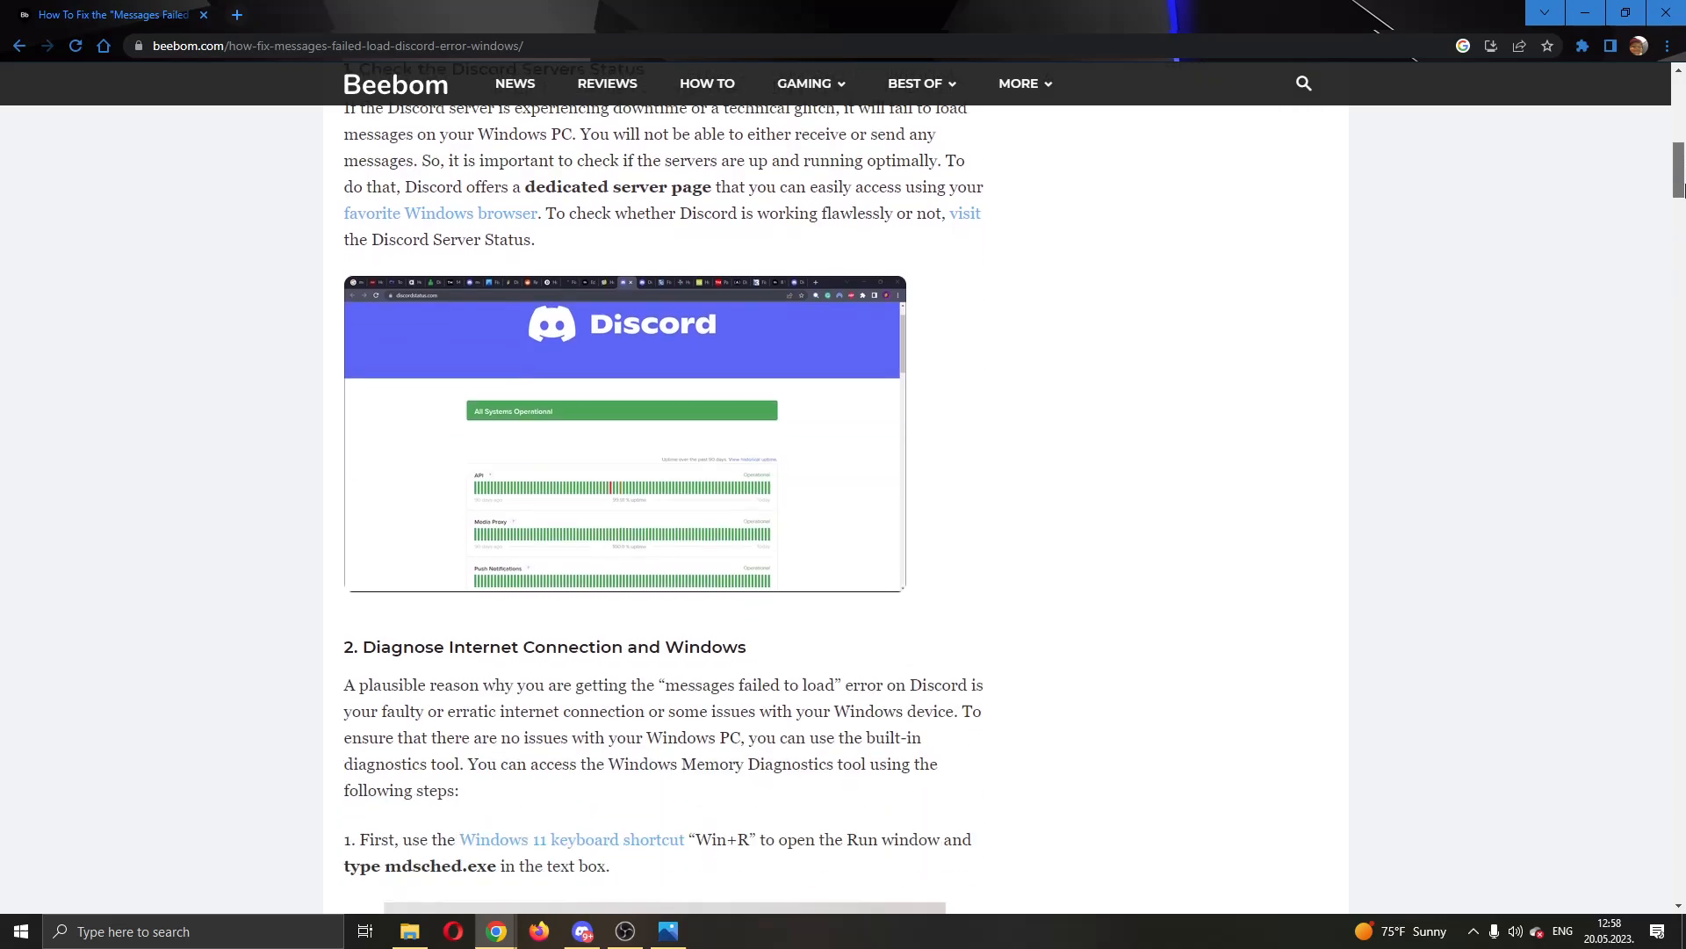
scroll(down, 3)
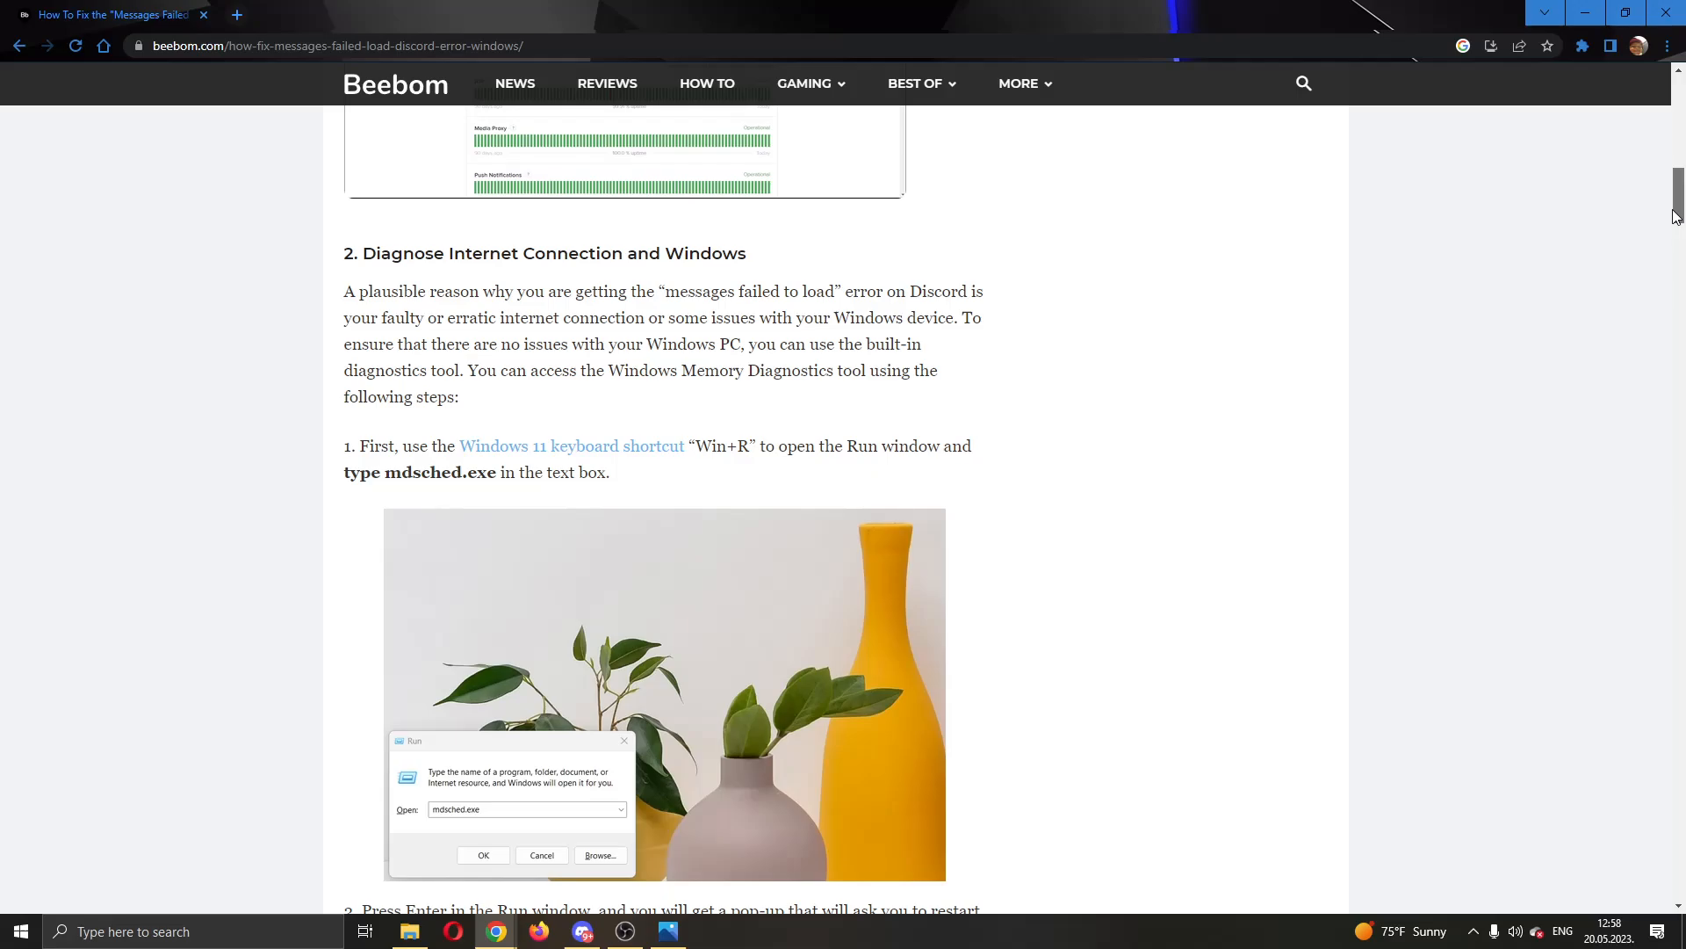
scroll(down, 3)
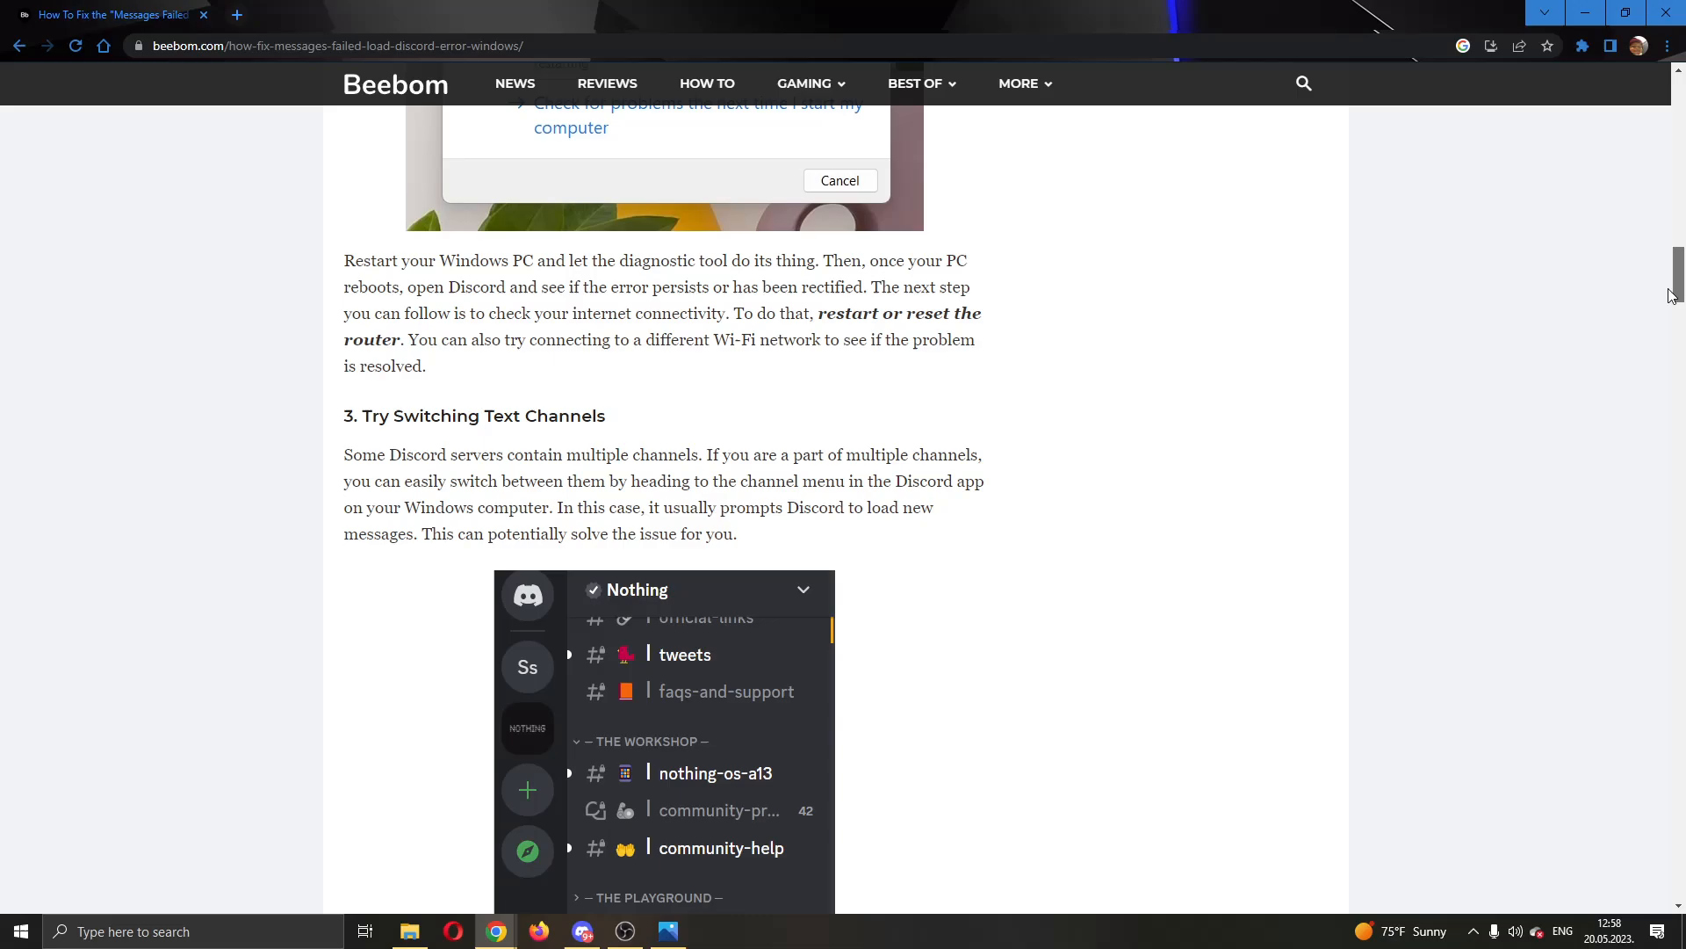
scroll(down, 3)
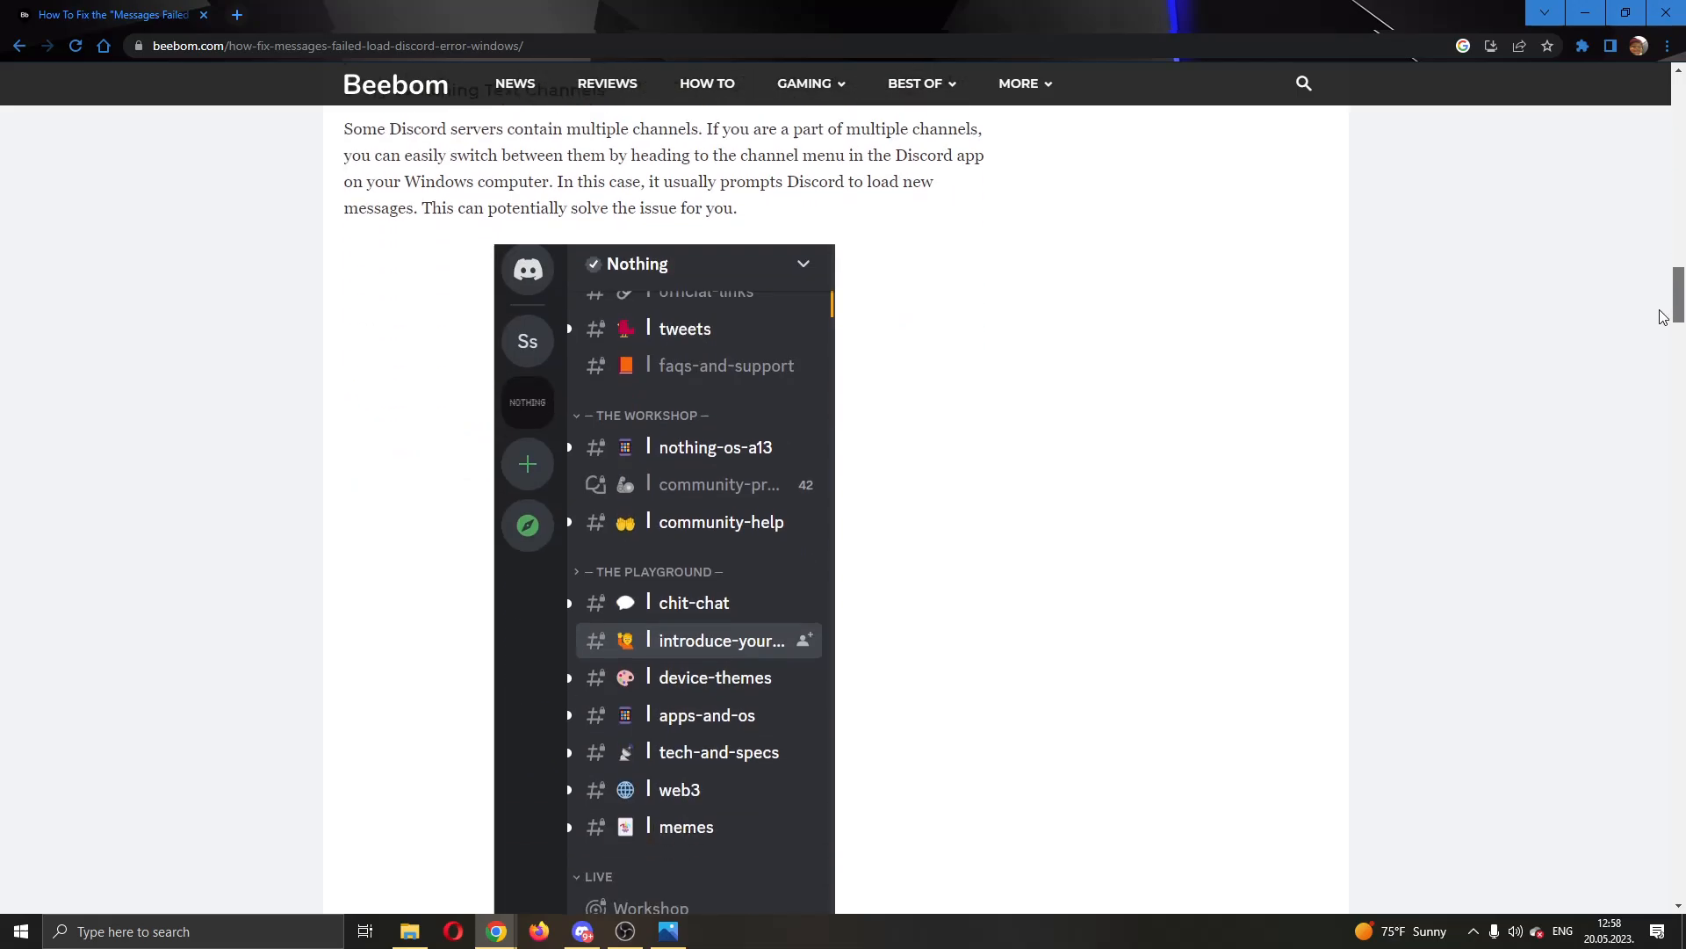
scroll(up, 3)
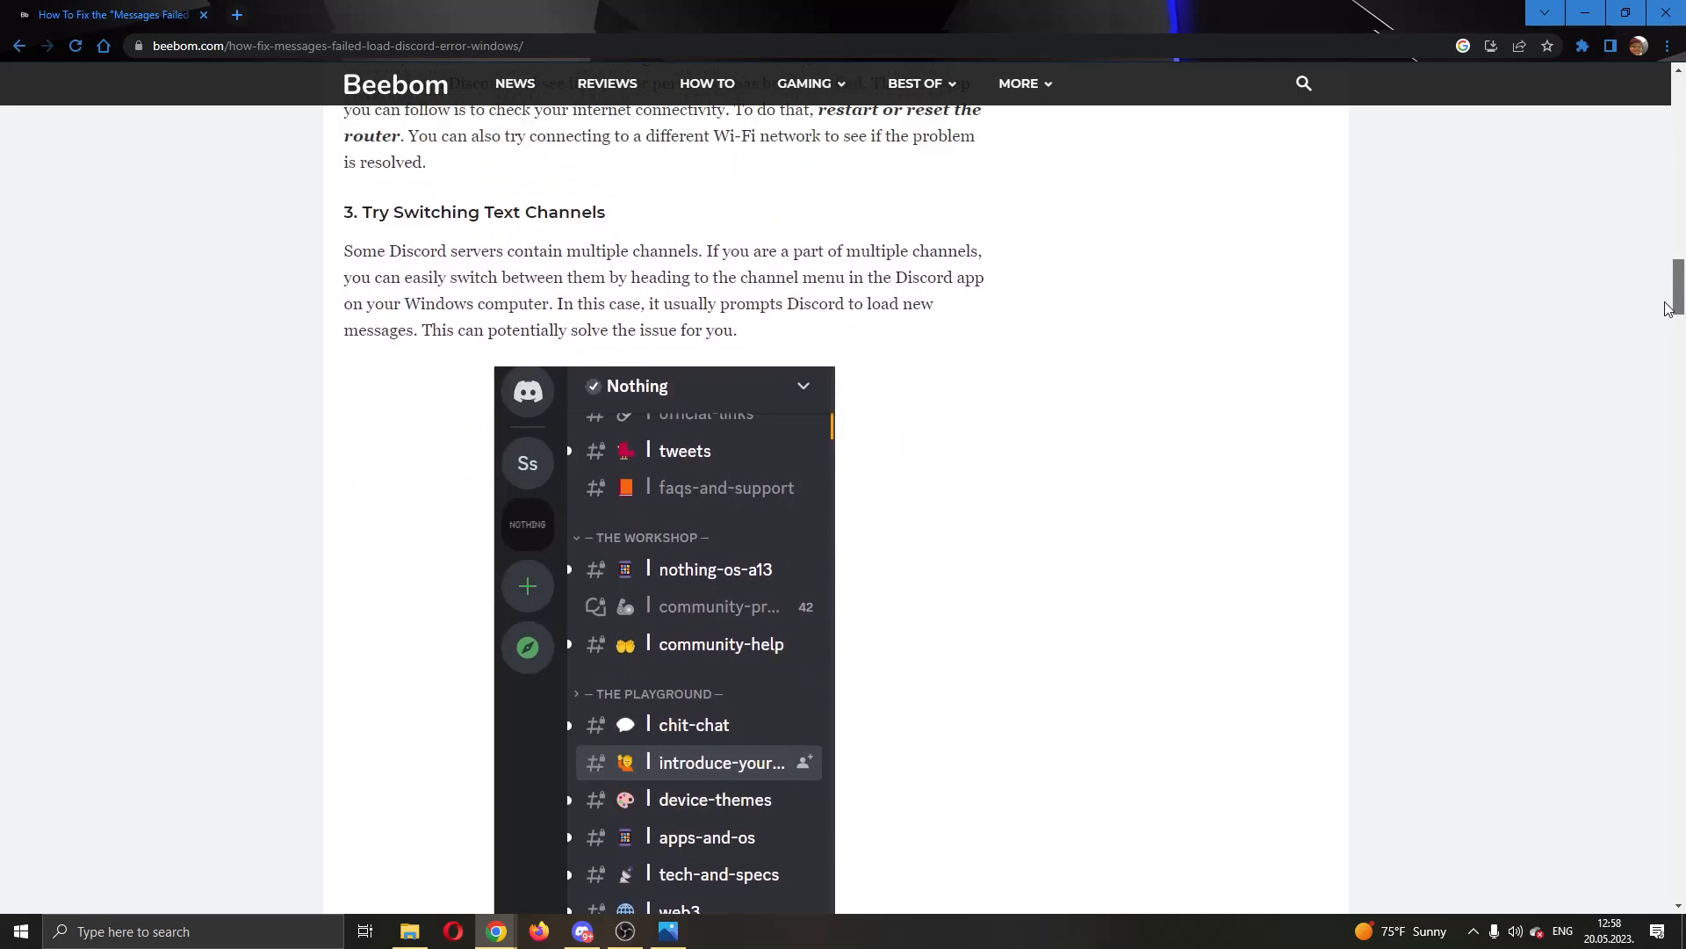
scroll(down, 3)
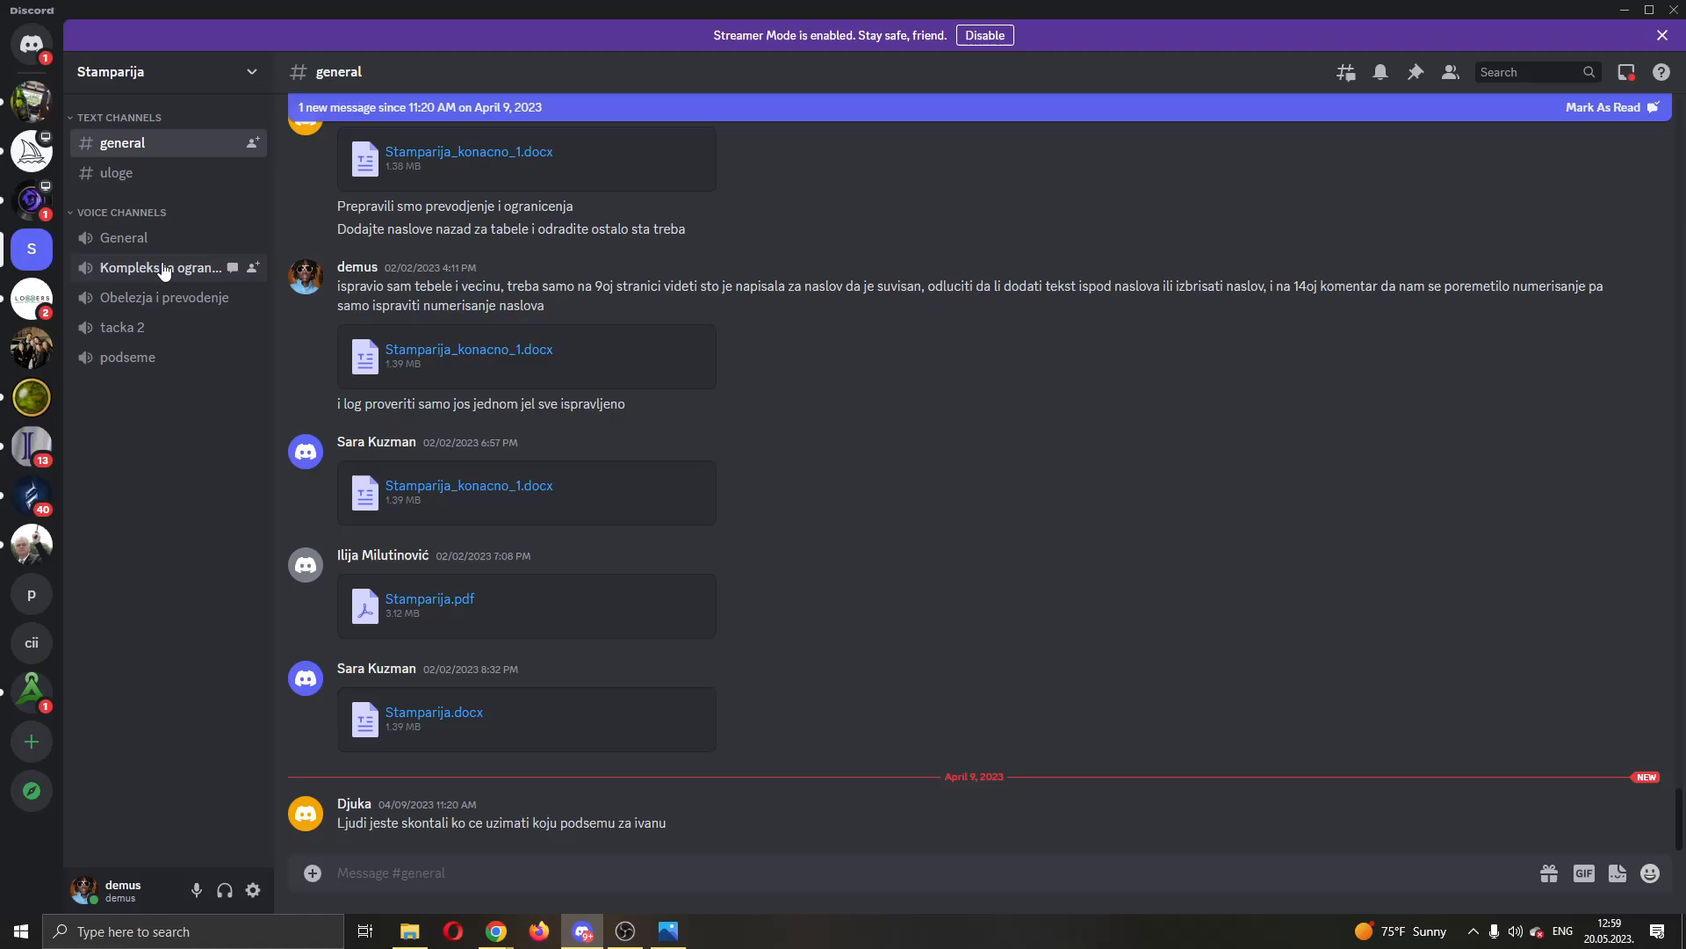
click(121, 326)
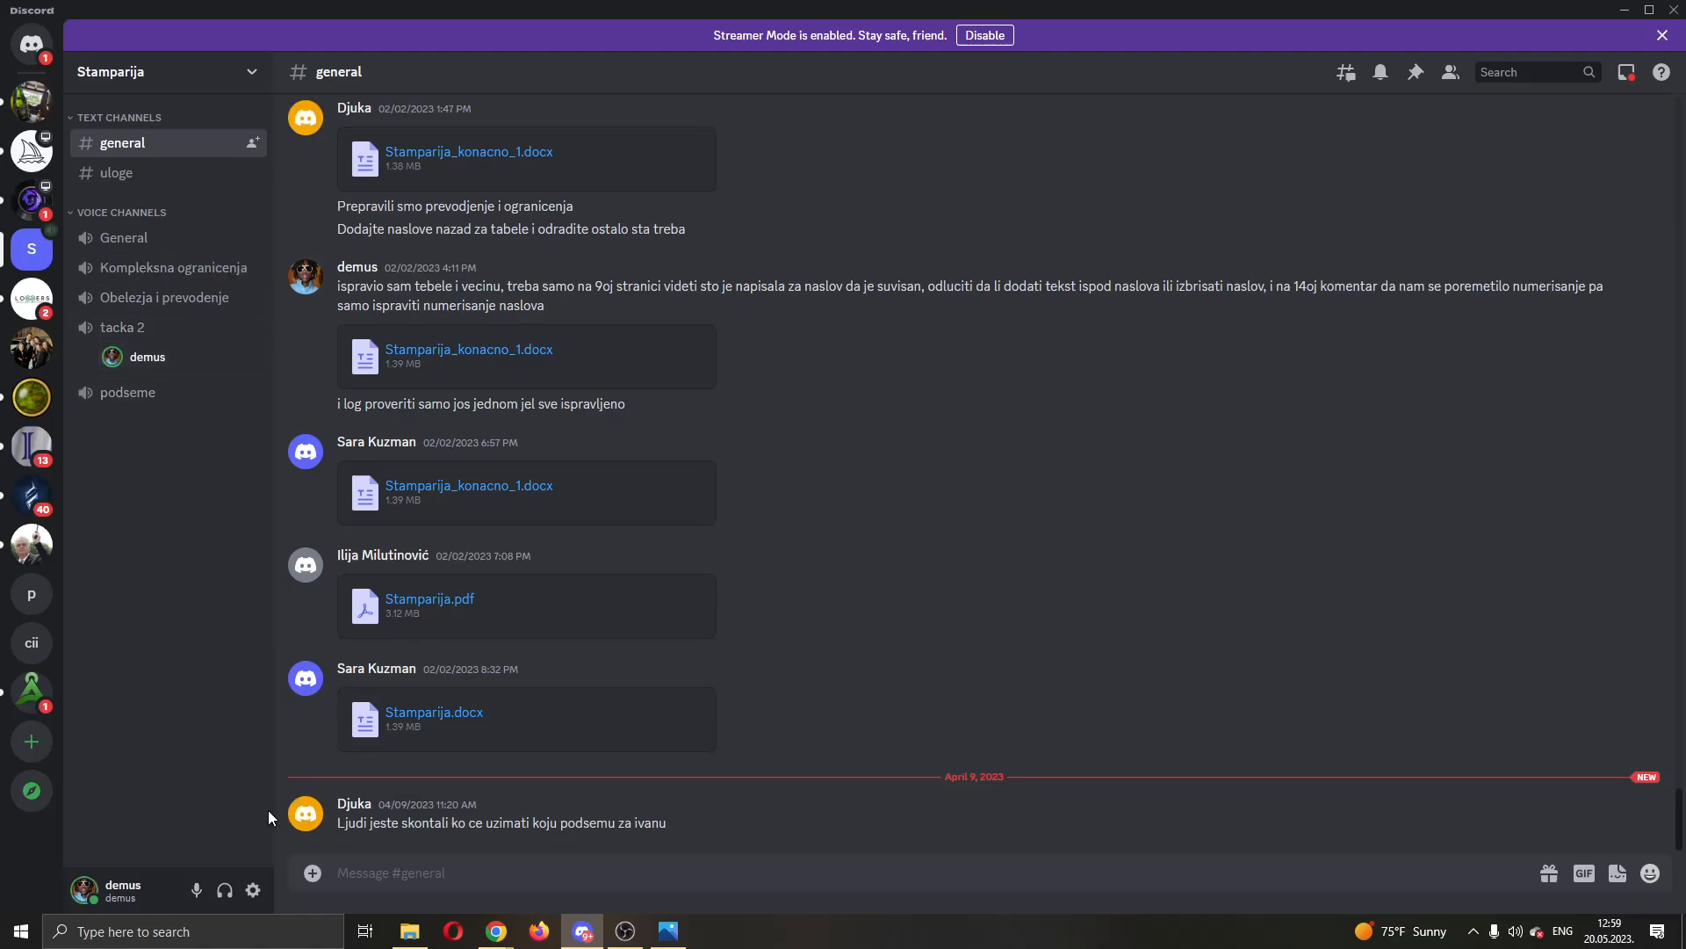
mouse_move(393, 382)
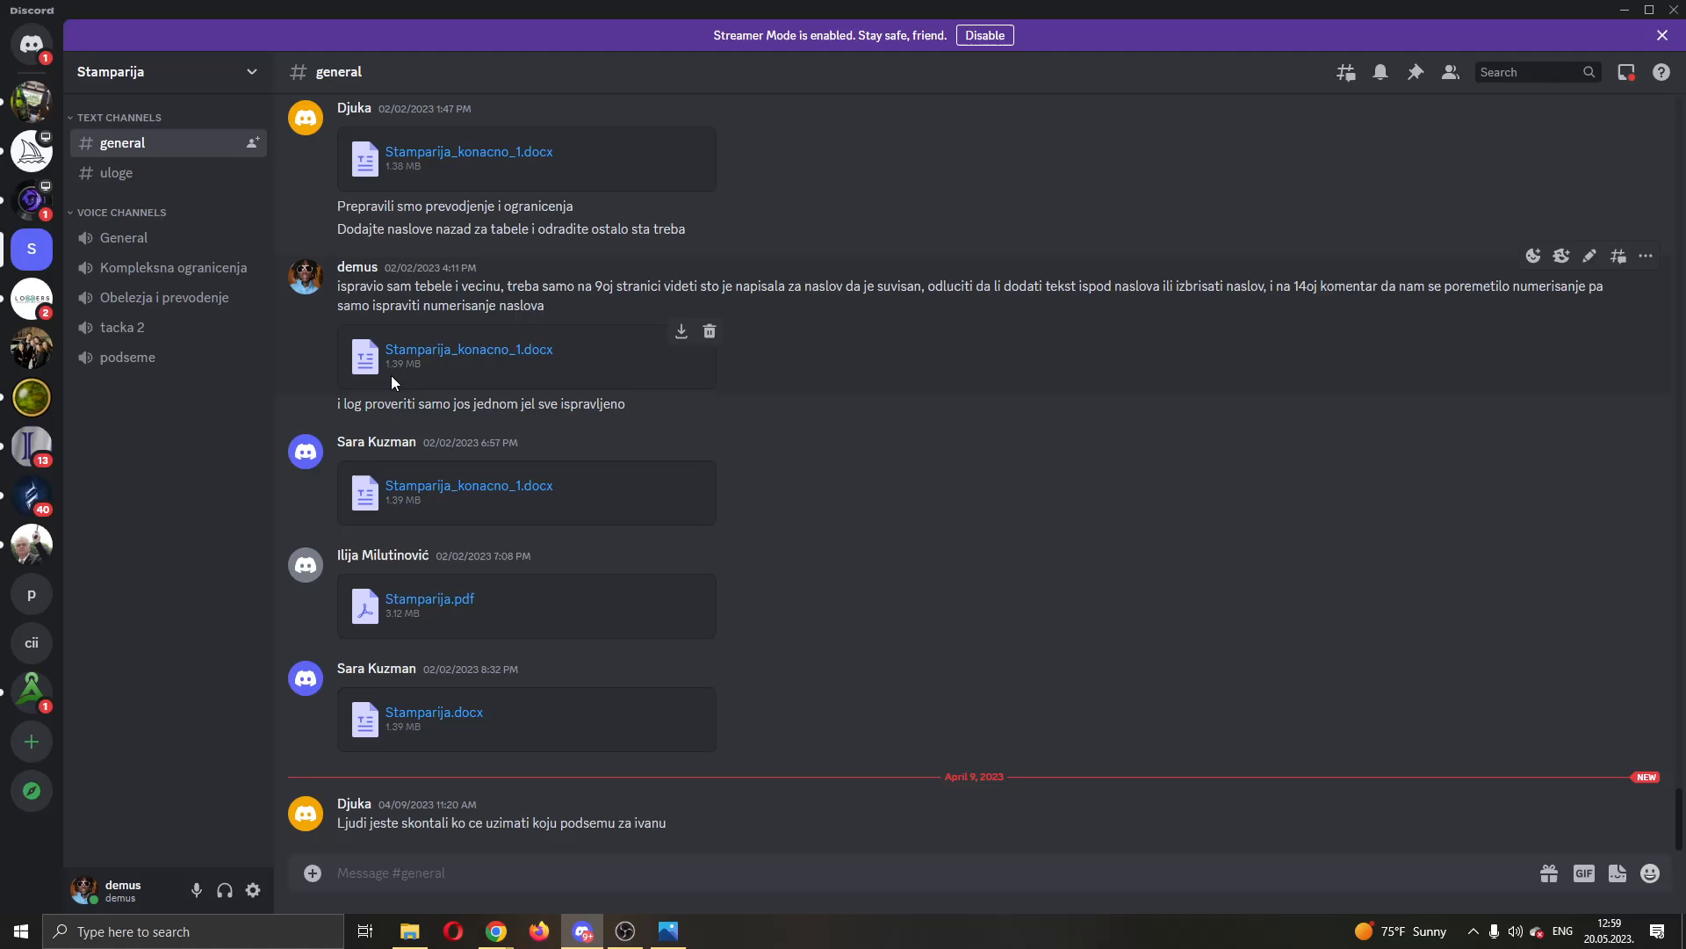
mouse_move(262, 664)
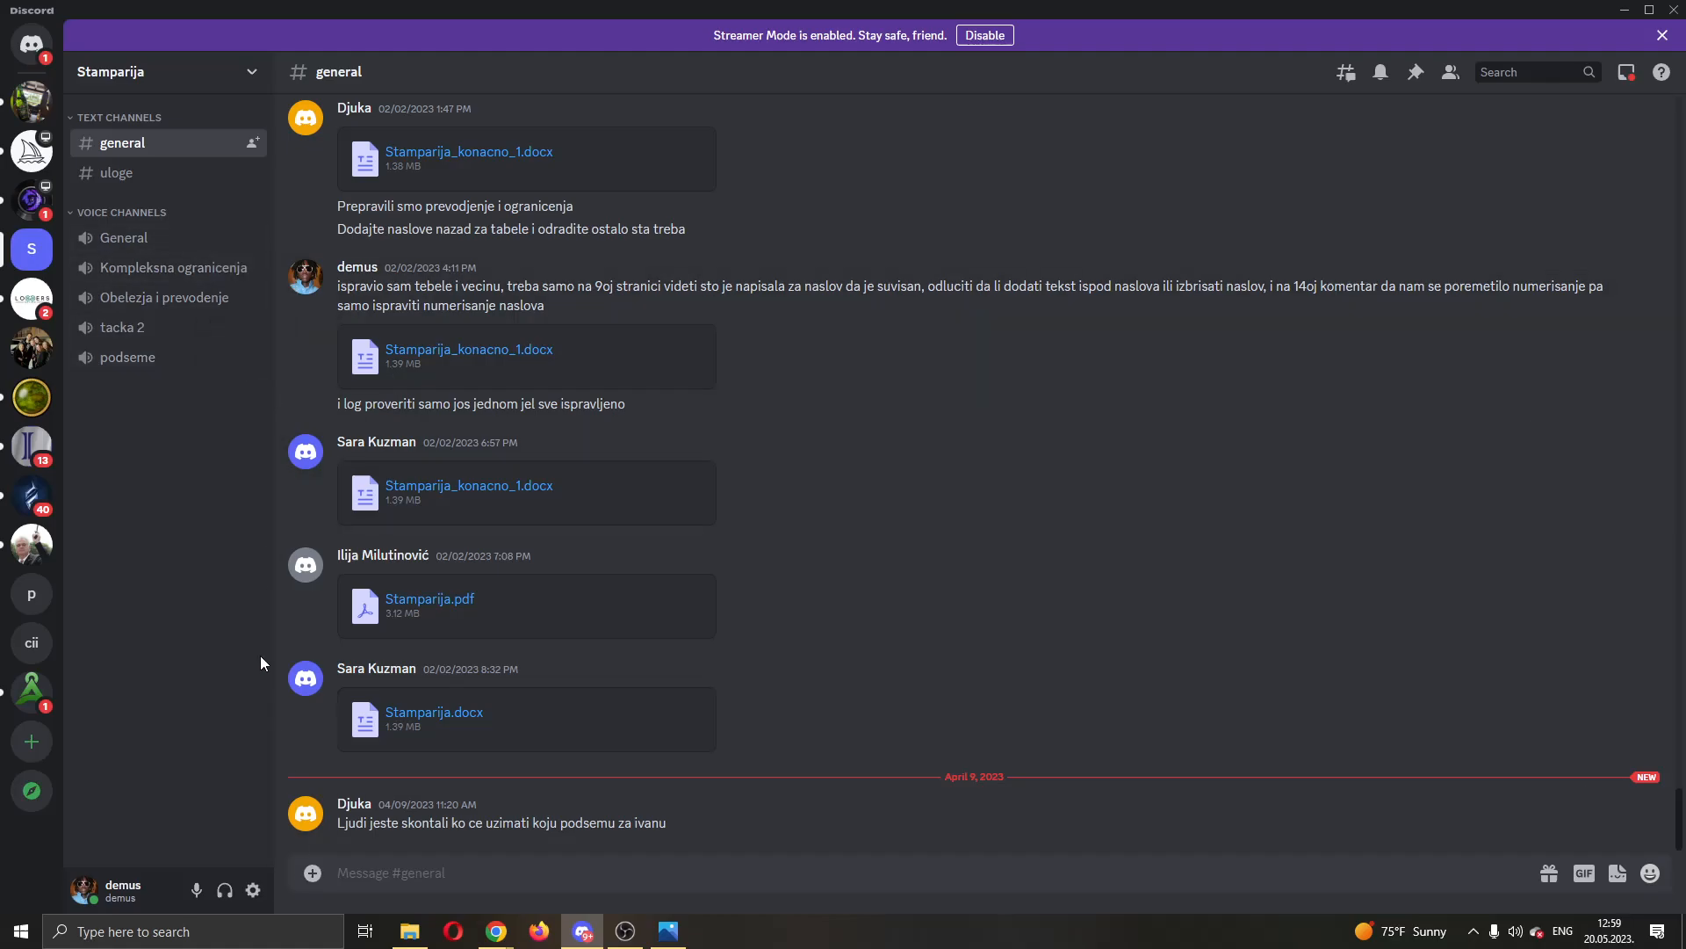
mouse_move(495, 931)
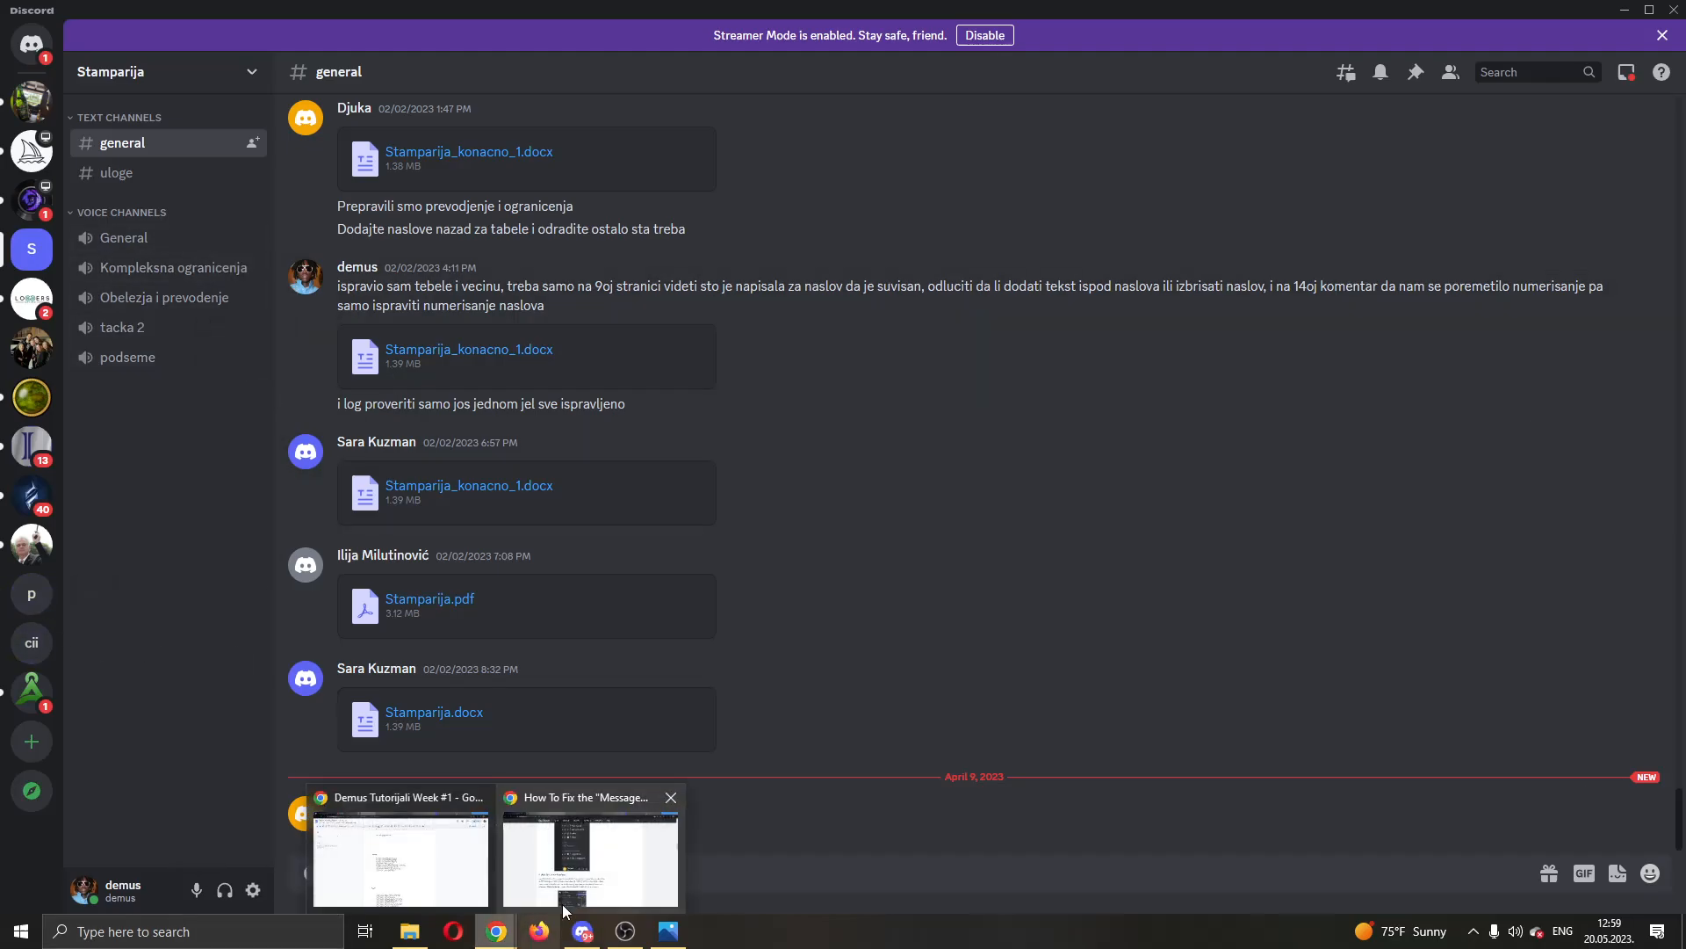
click(589, 855)
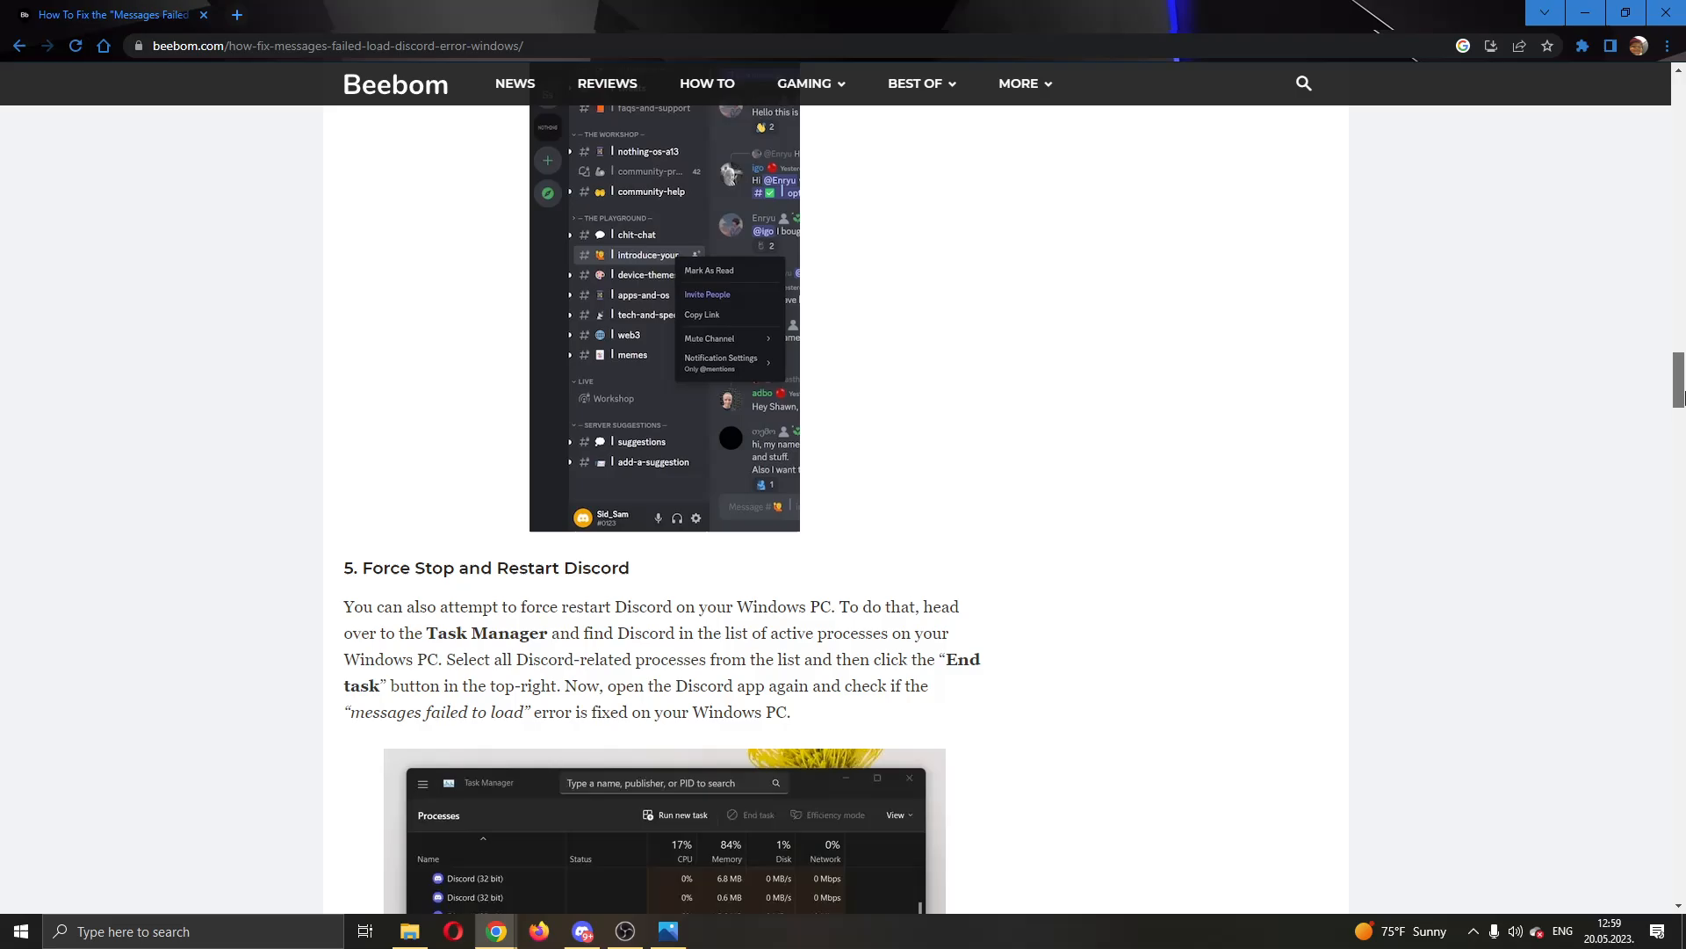
click(581, 931)
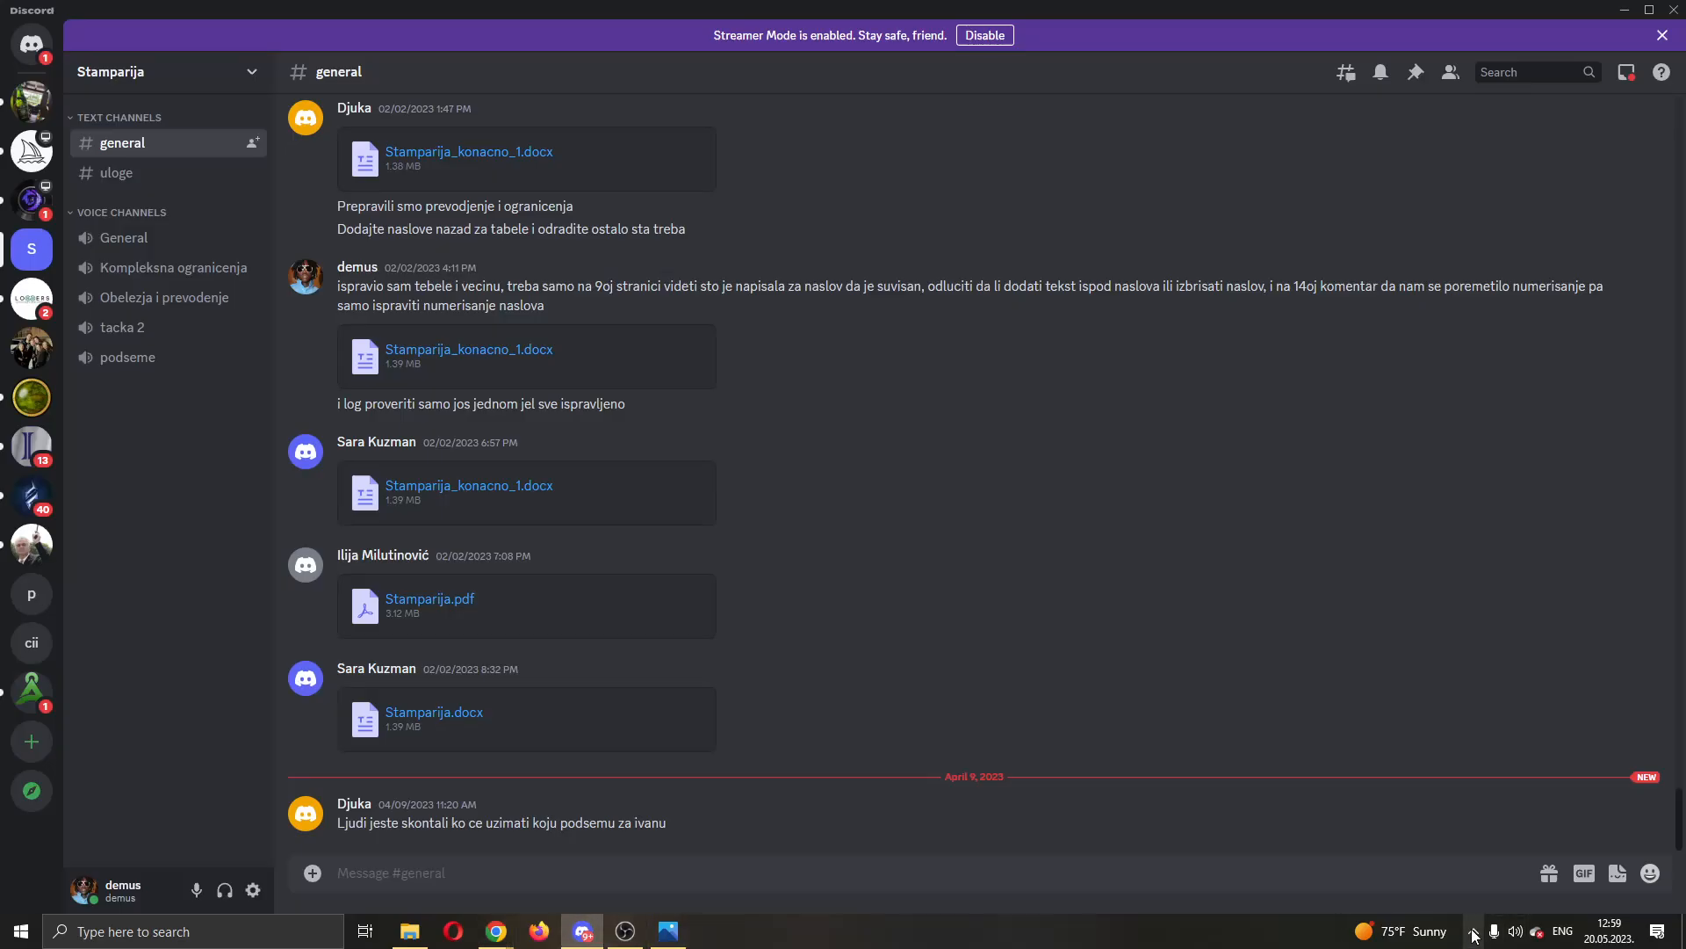
click(1472, 930)
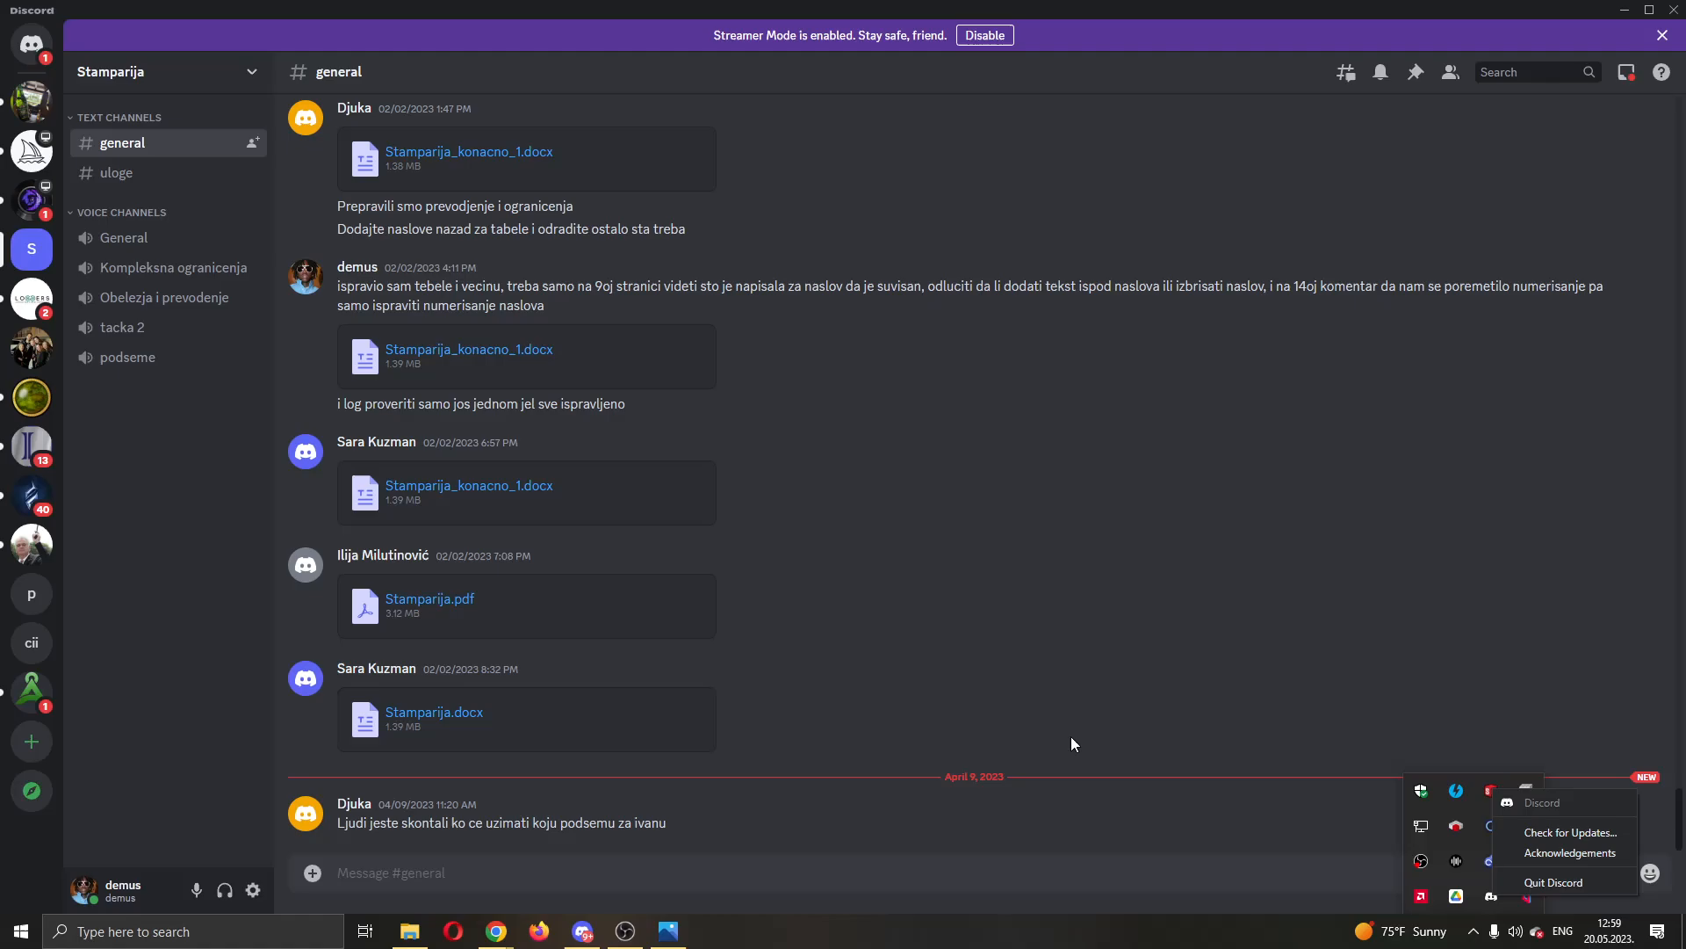
mouse_move(1126, 758)
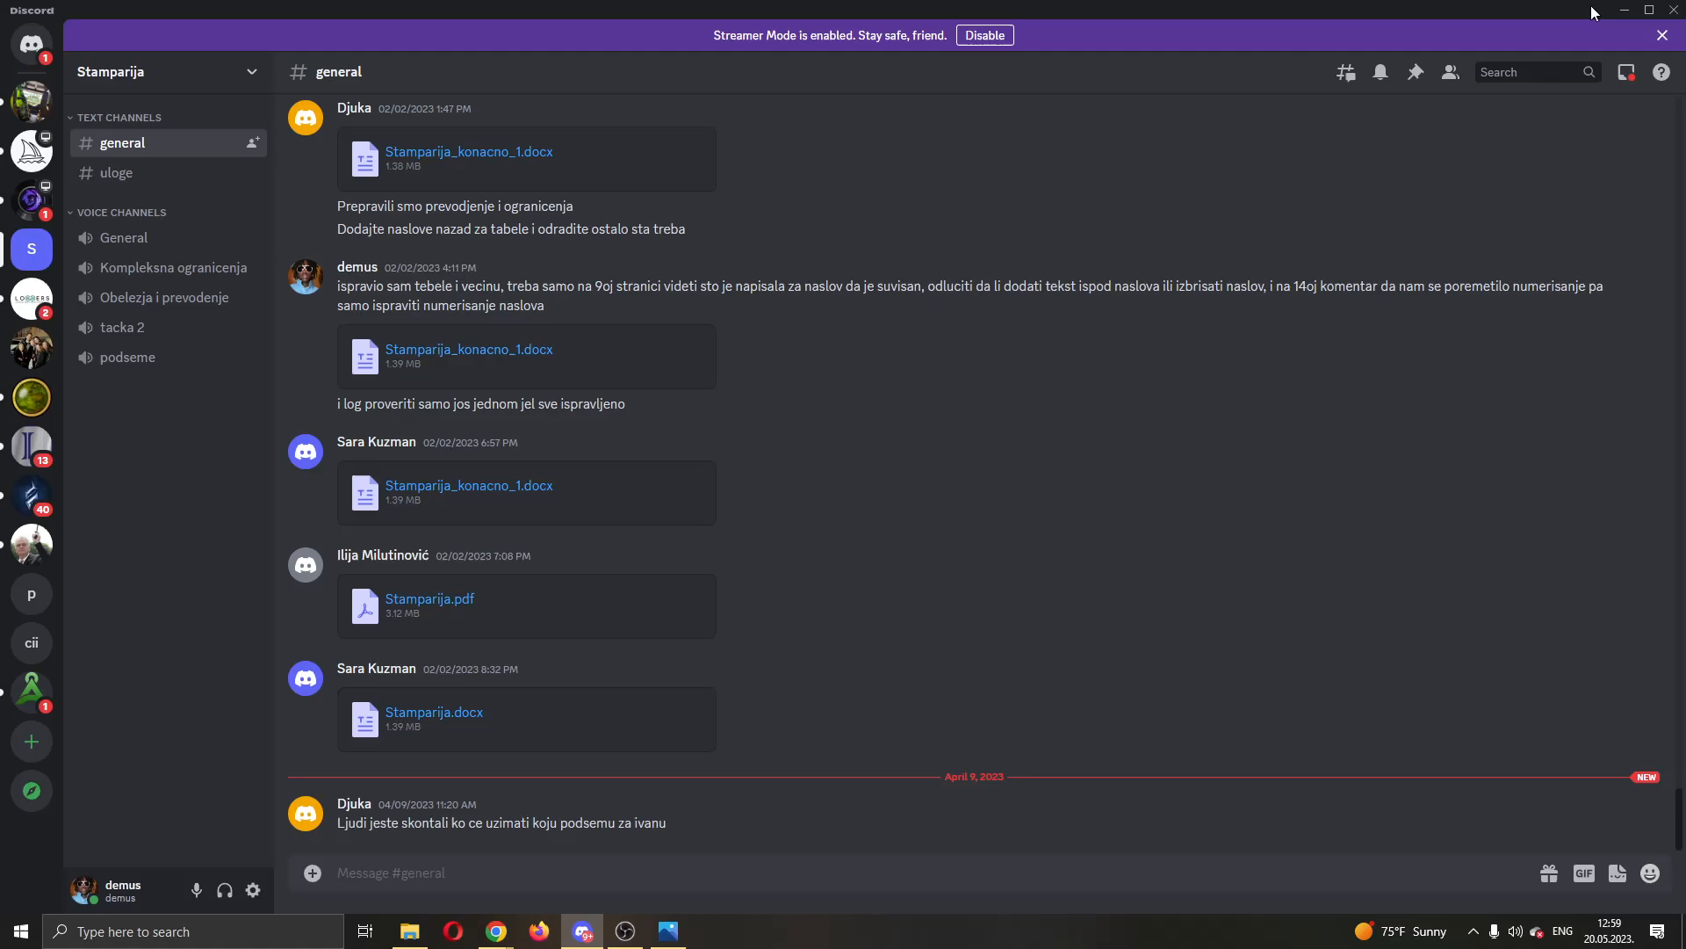
mouse_move(1171, 160)
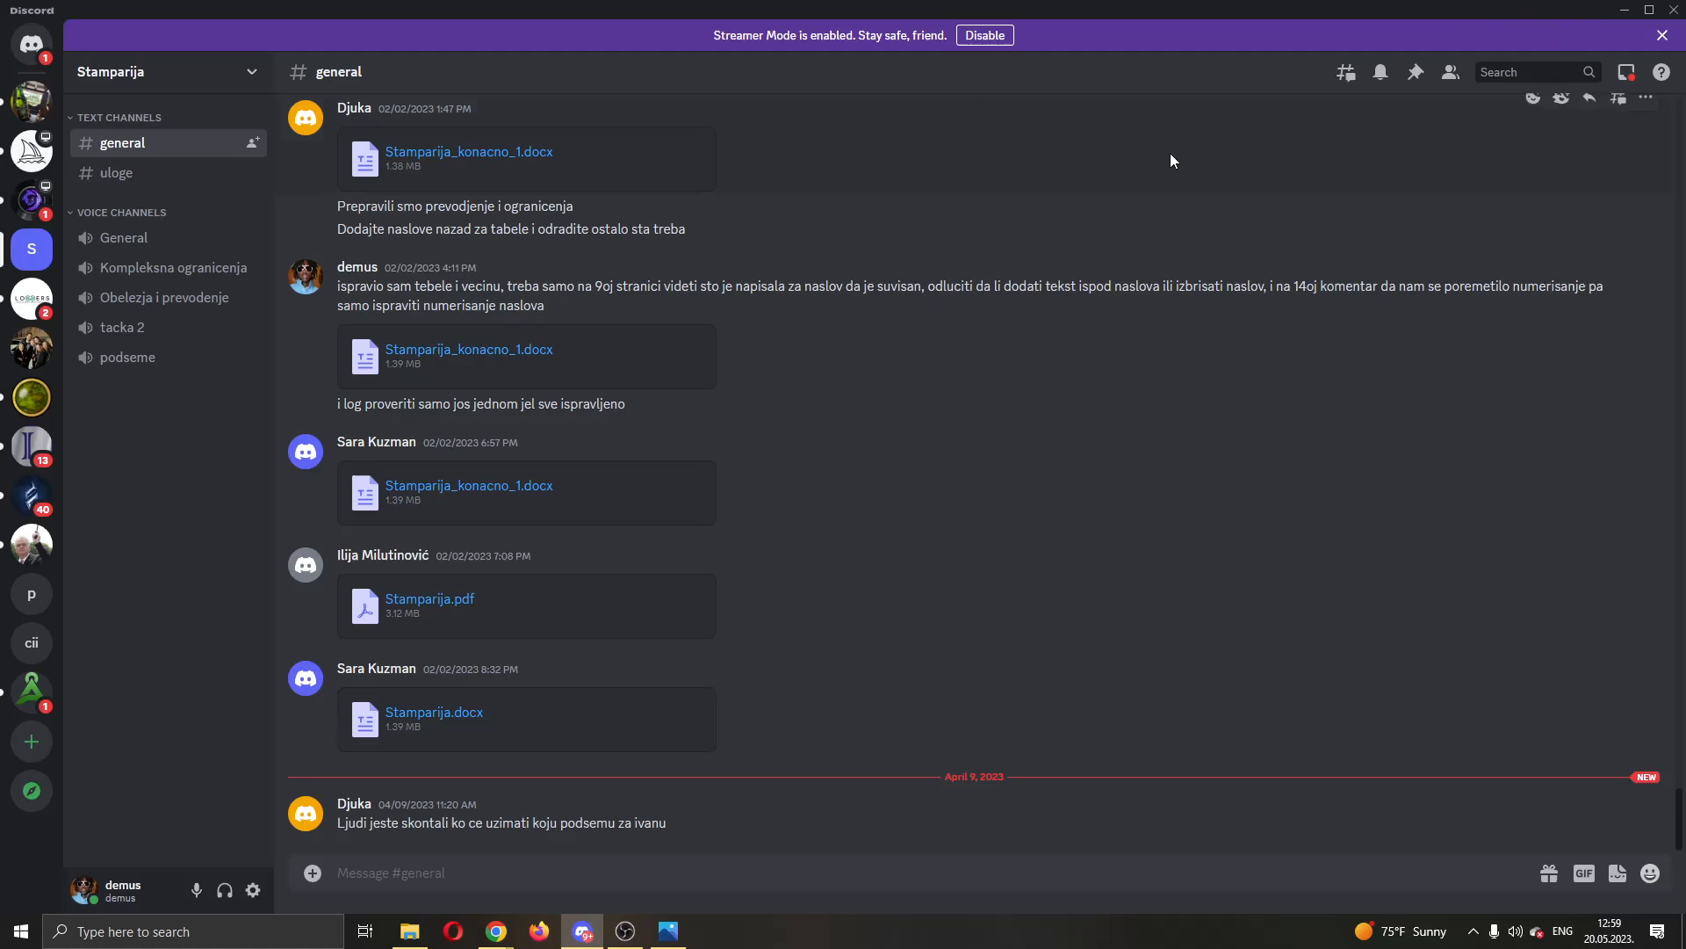
mouse_move(1234, 258)
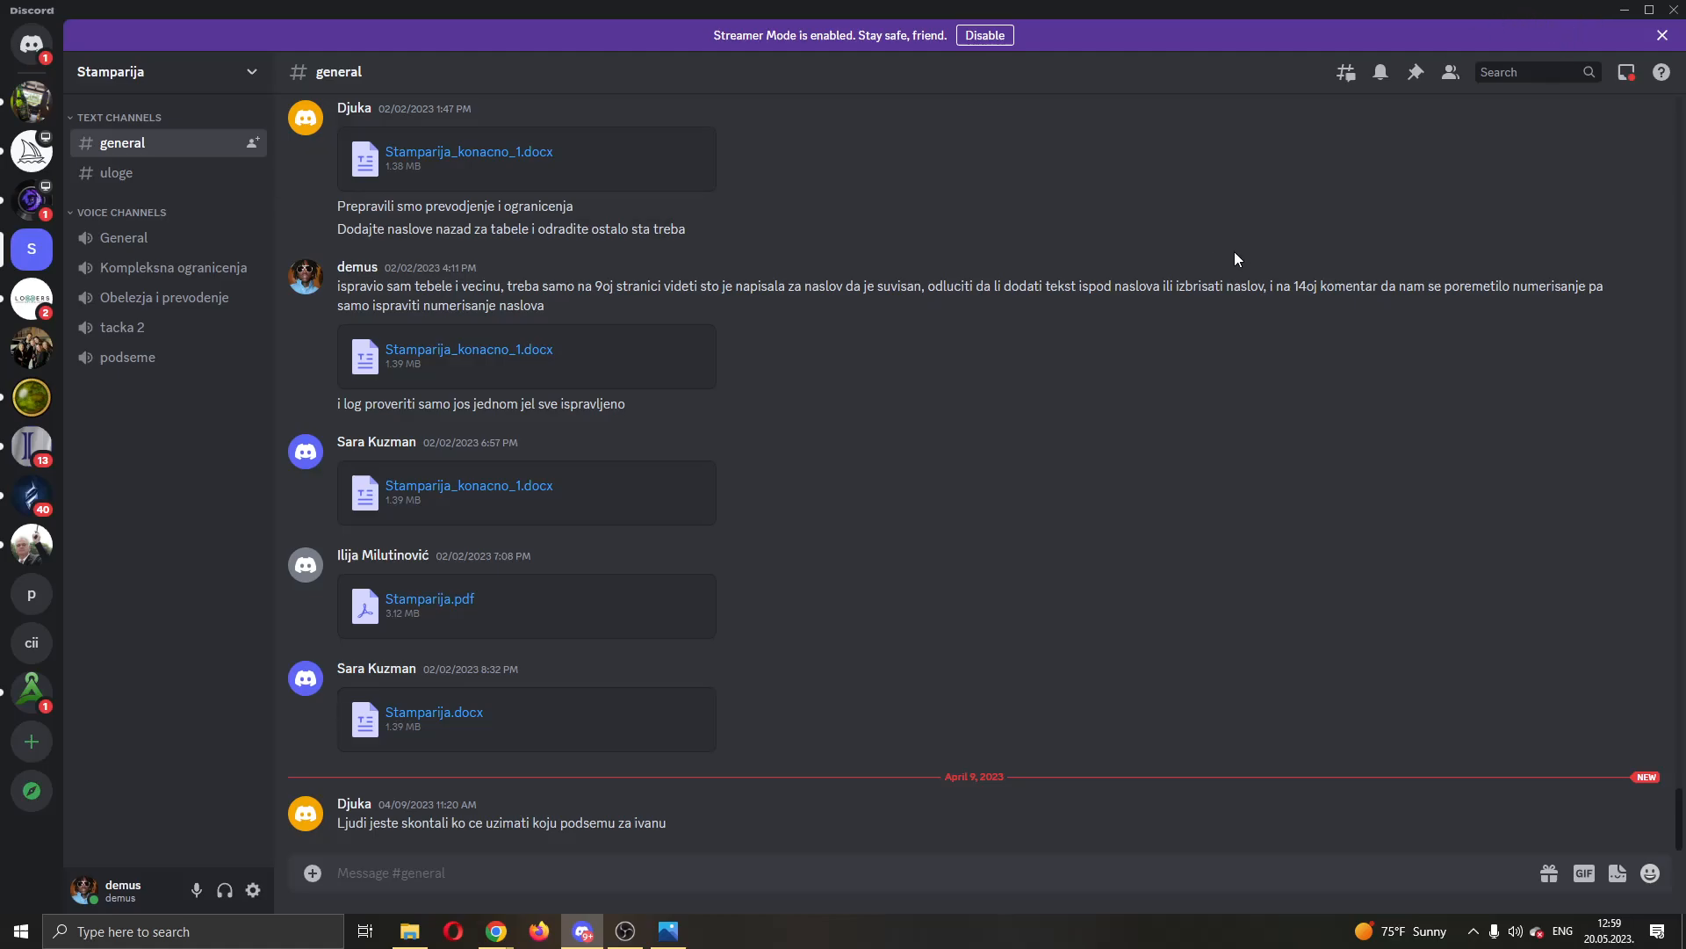
mouse_move(138, 483)
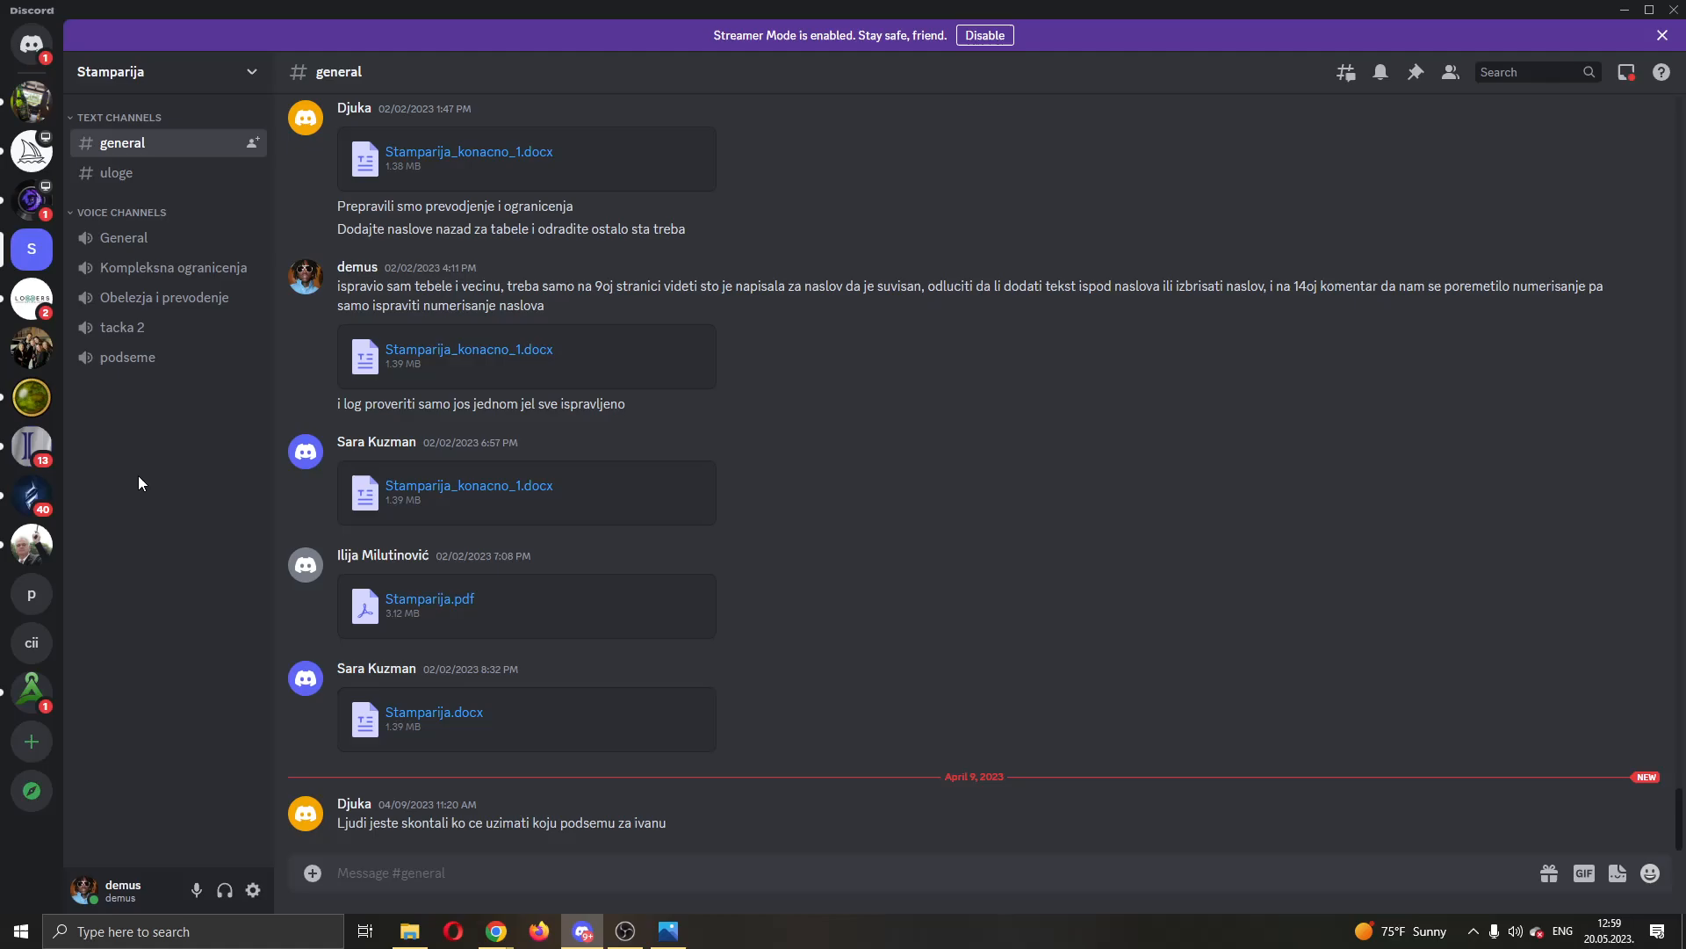
mouse_move(653, 408)
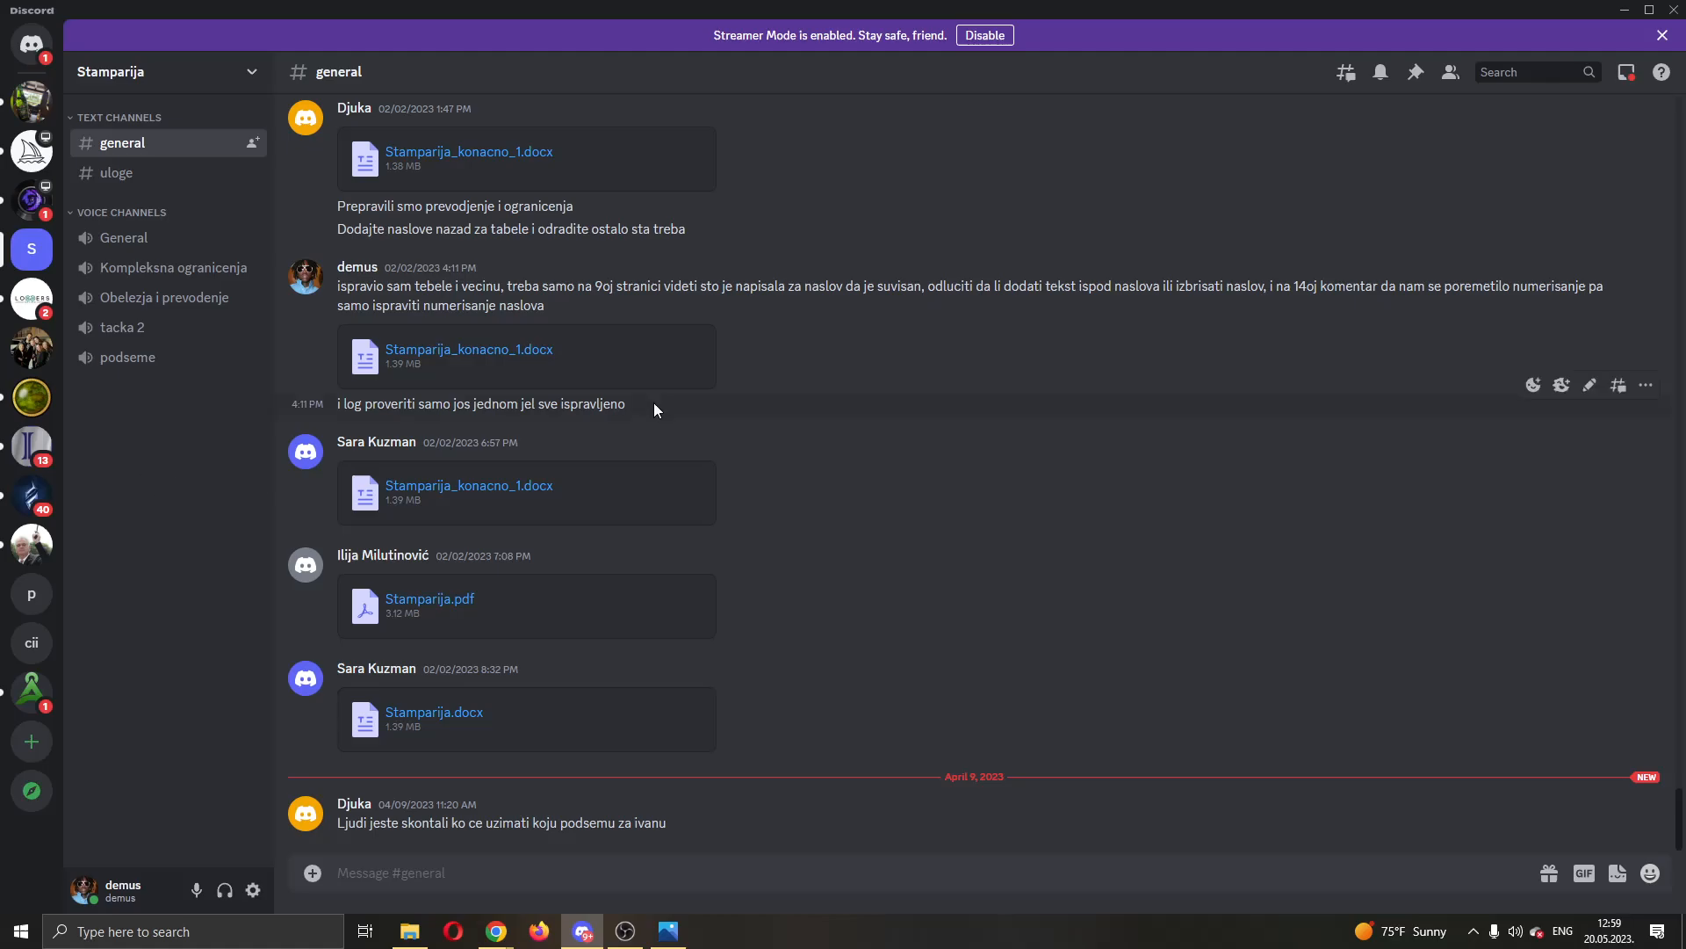